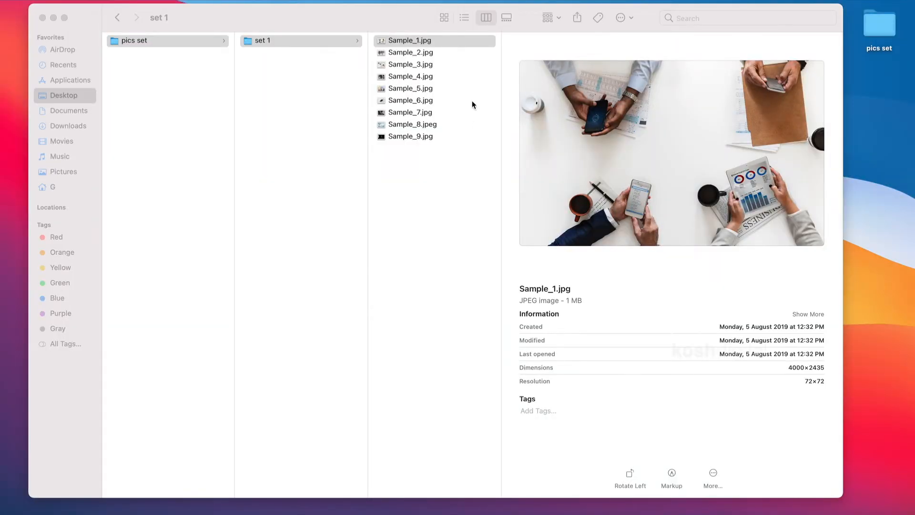
# Preview the sample images Sample_1 through Sample_9 in the Finder preview pane
pyautogui.click(410, 40)
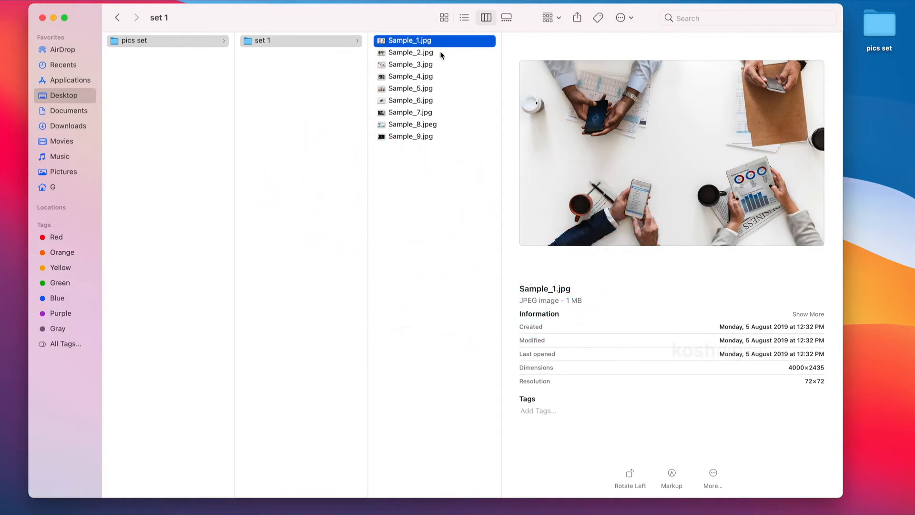
pyautogui.click(410, 52)
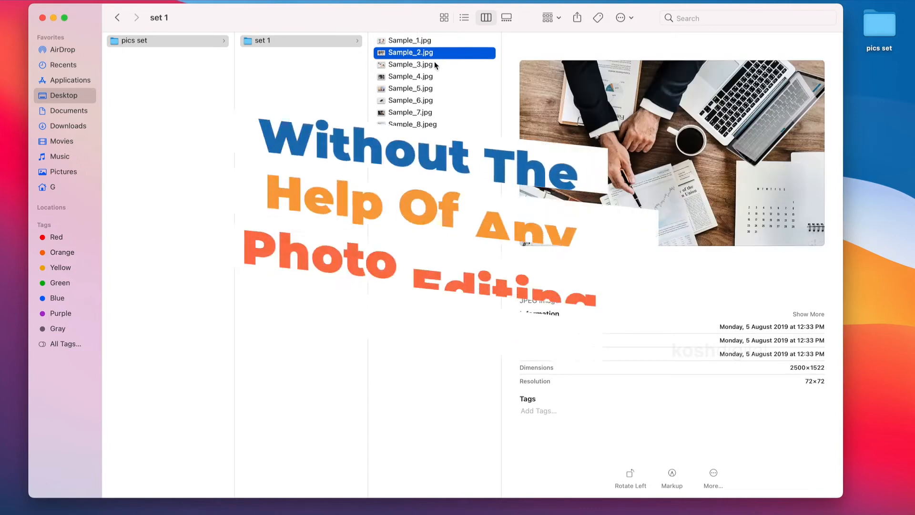
pyautogui.click(410, 77)
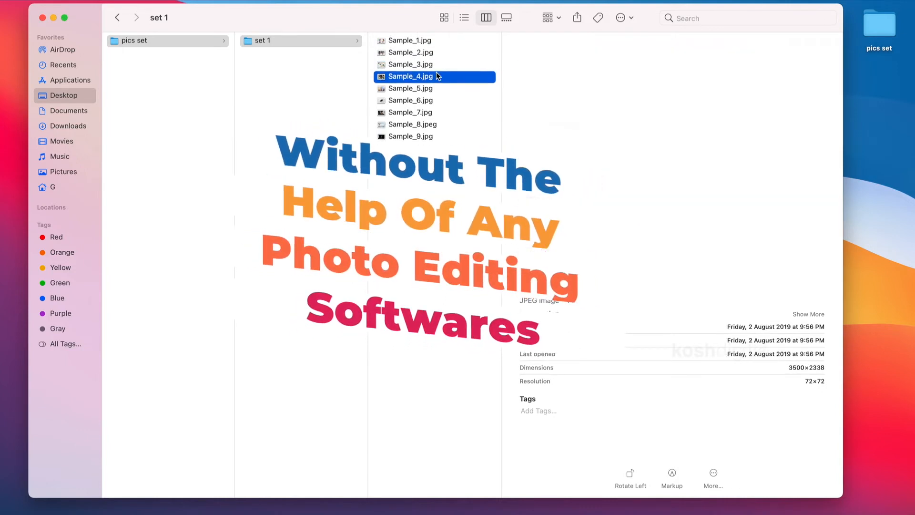
pyautogui.click(410, 87)
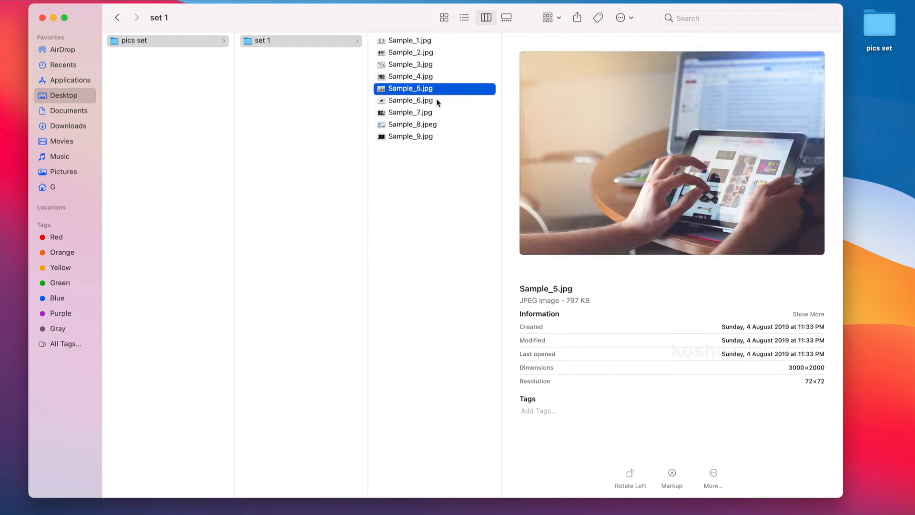
pyautogui.click(411, 112)
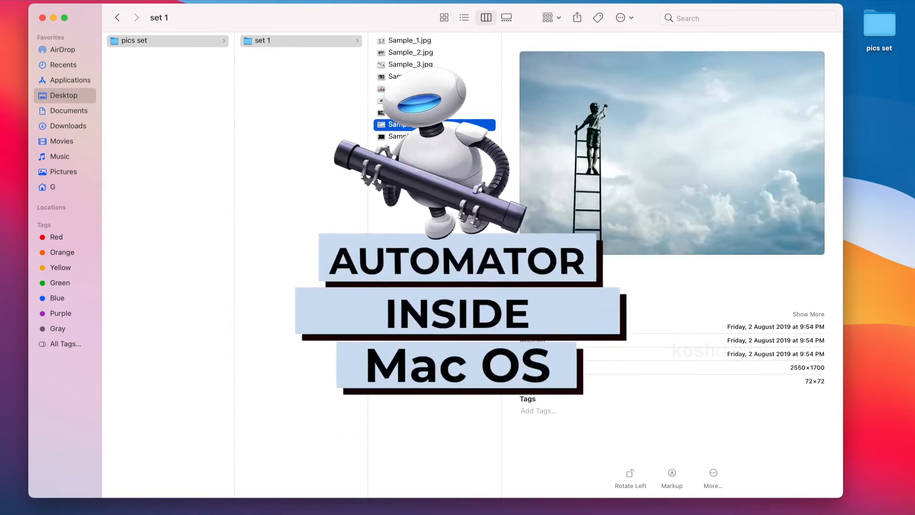
pyautogui.click(402, 136)
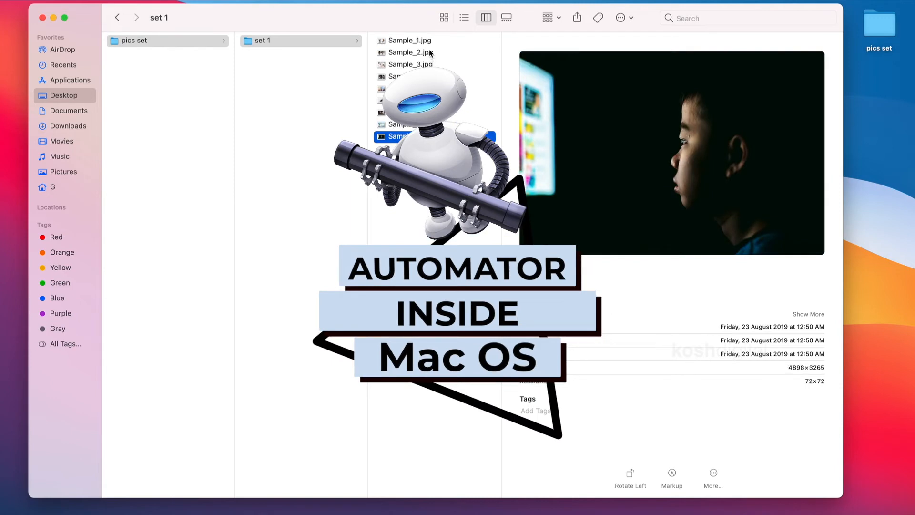
pyautogui.click(409, 40)
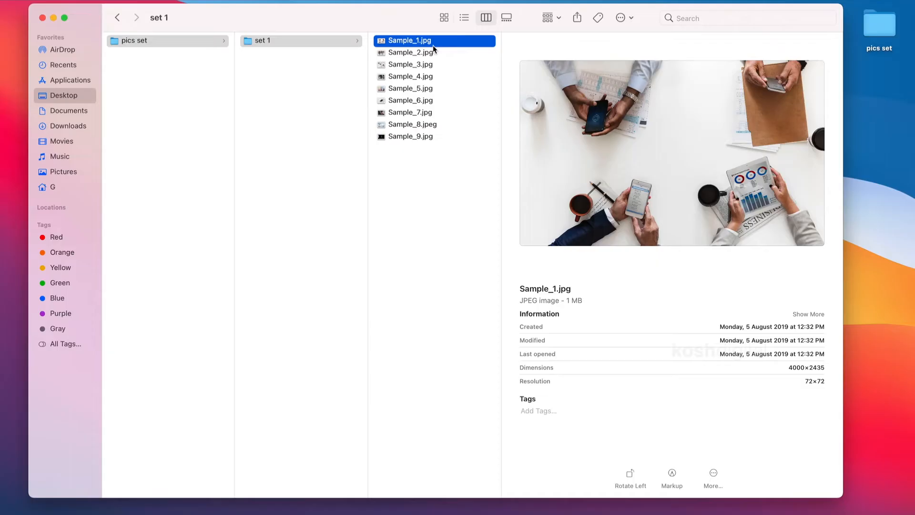
pyautogui.click(410, 51)
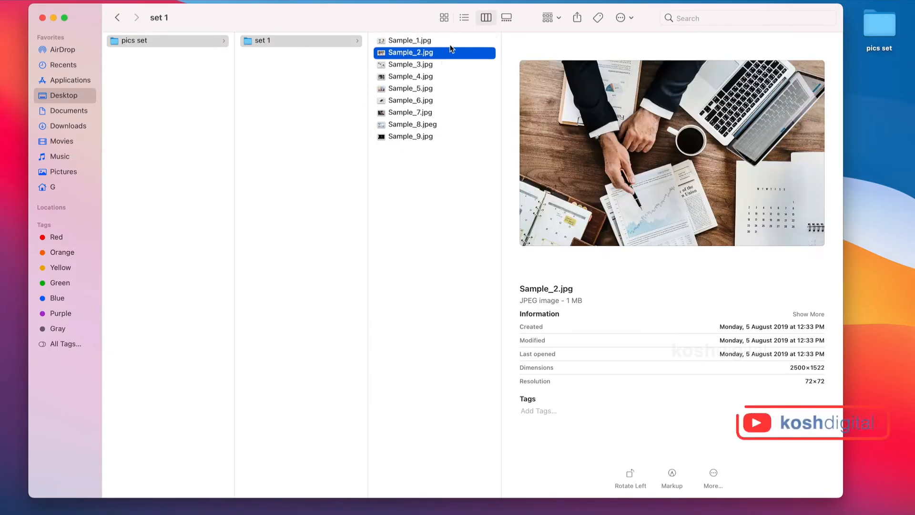
# Compare the pixel dimensions of Sample_1 through Sample_8, then return to the pics set folder
pyautogui.click(410, 40)
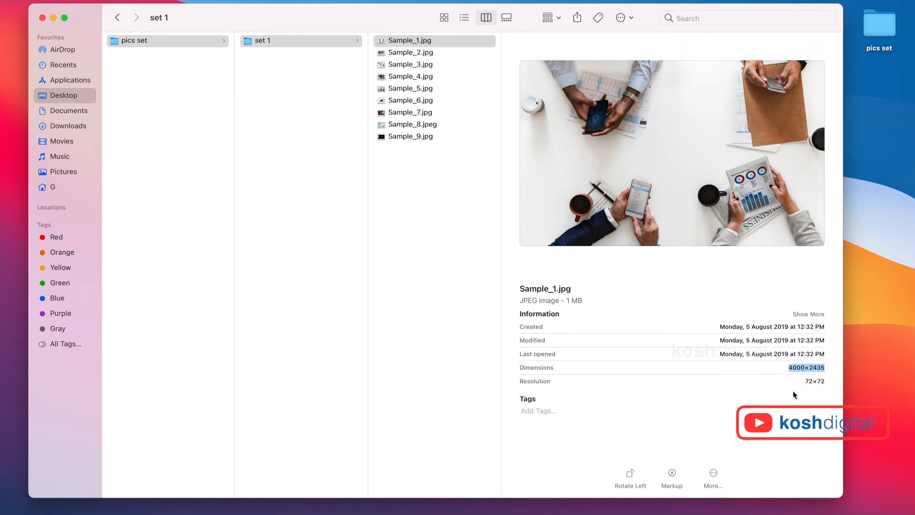
pyautogui.click(412, 52)
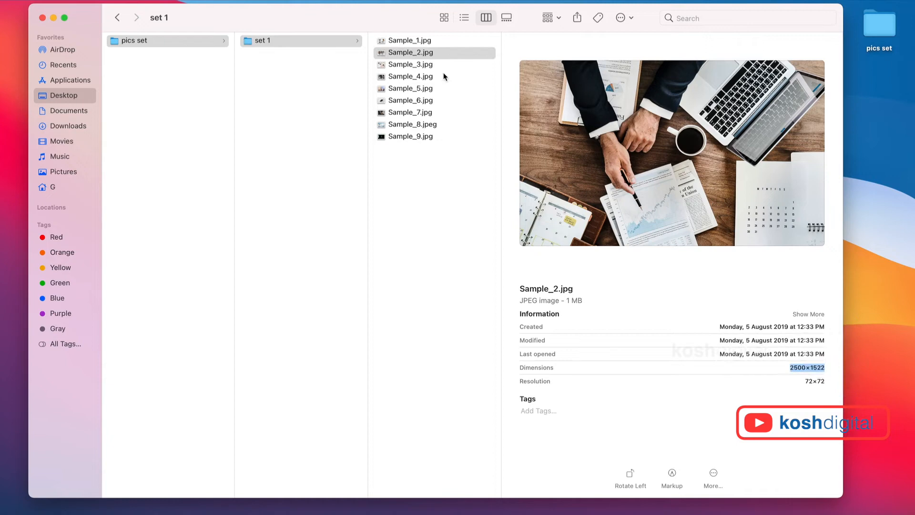
pyautogui.click(413, 64)
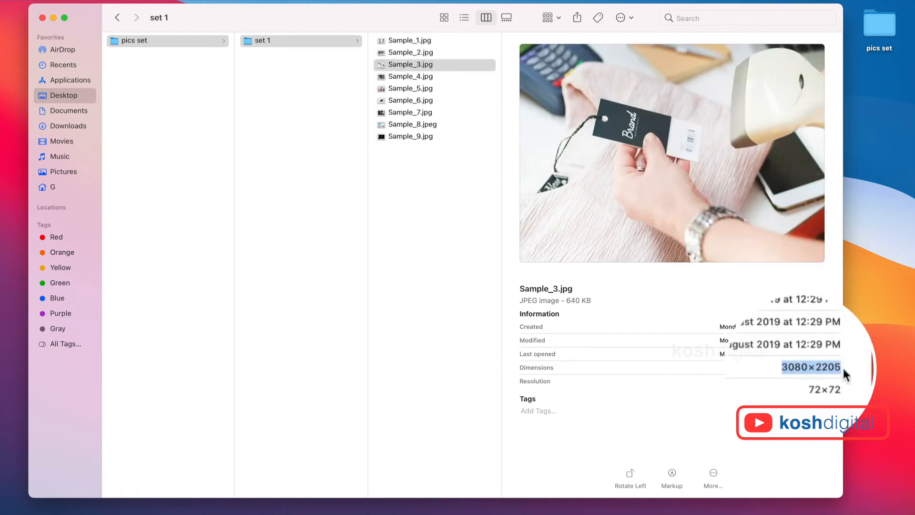
pyautogui.click(412, 76)
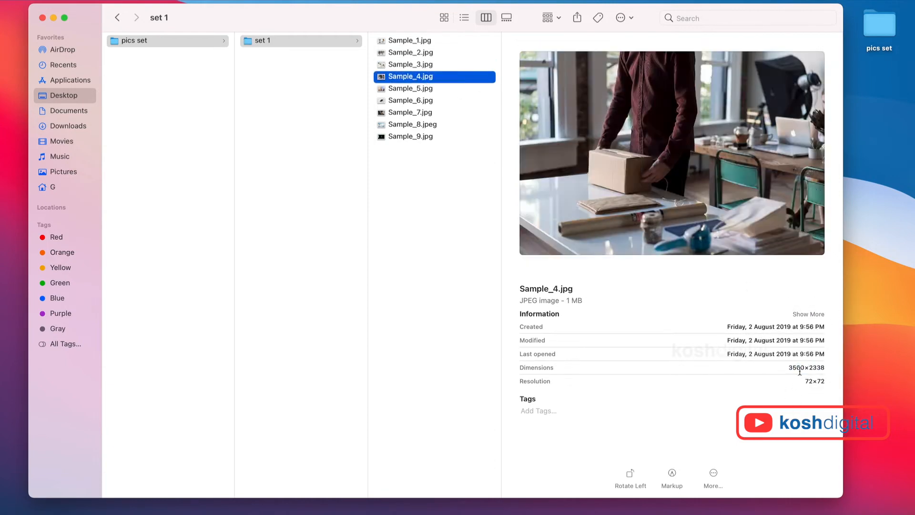
pyautogui.click(412, 100)
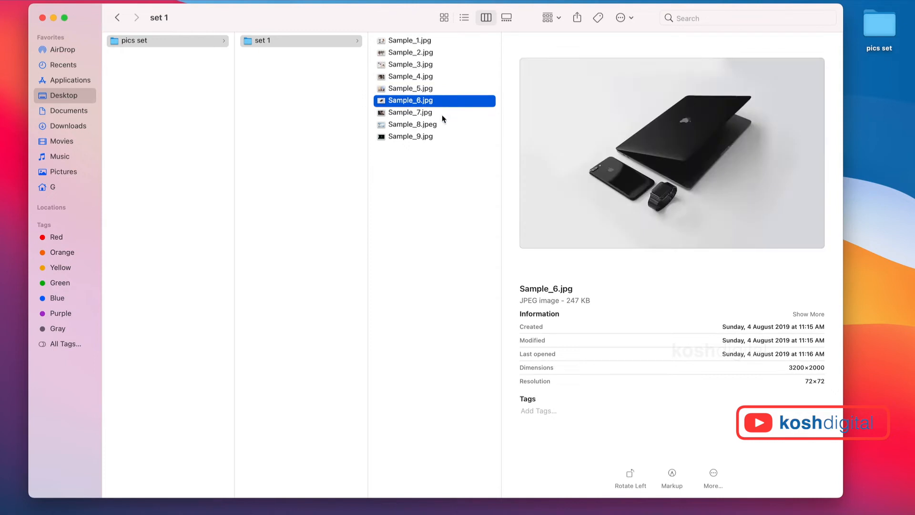
pyautogui.click(414, 124)
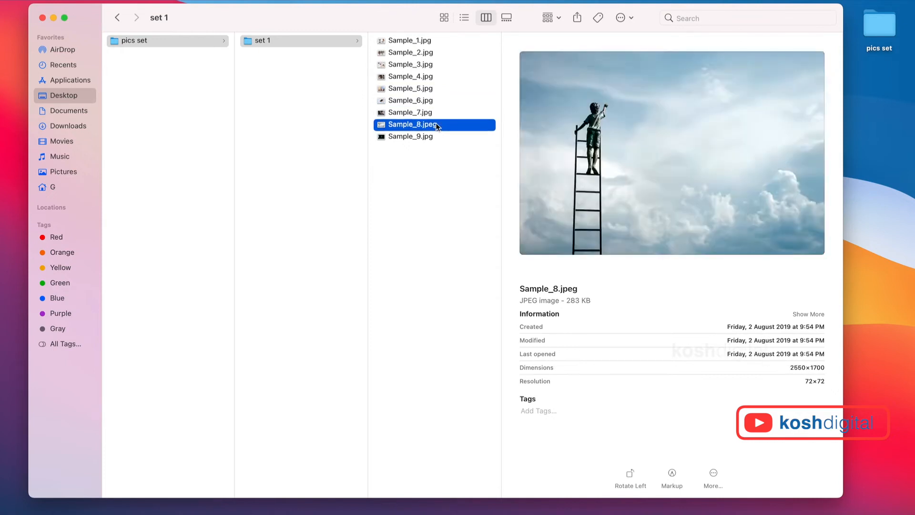
pyautogui.click(411, 40)
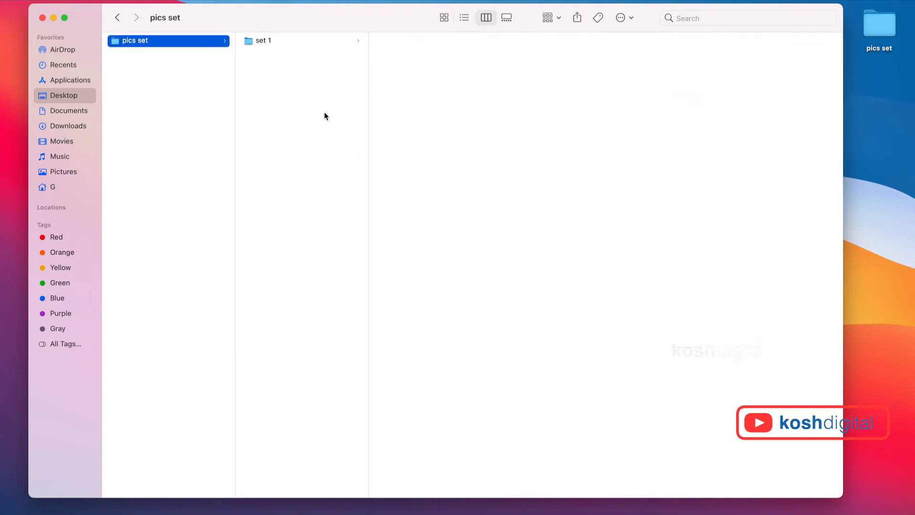
# Duplicate the set 1 folder so set 1 copy sits beside it in pics set
pyautogui.click(264, 40)
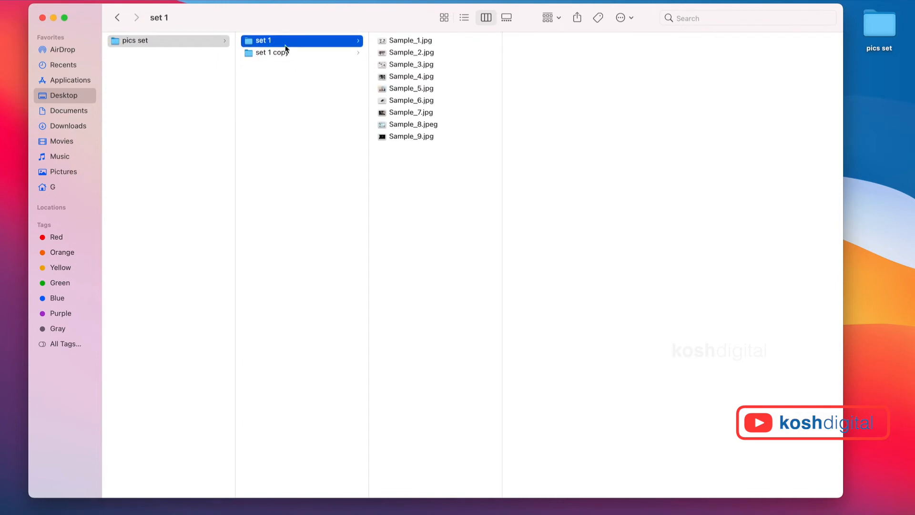
pyautogui.click(222, 506)
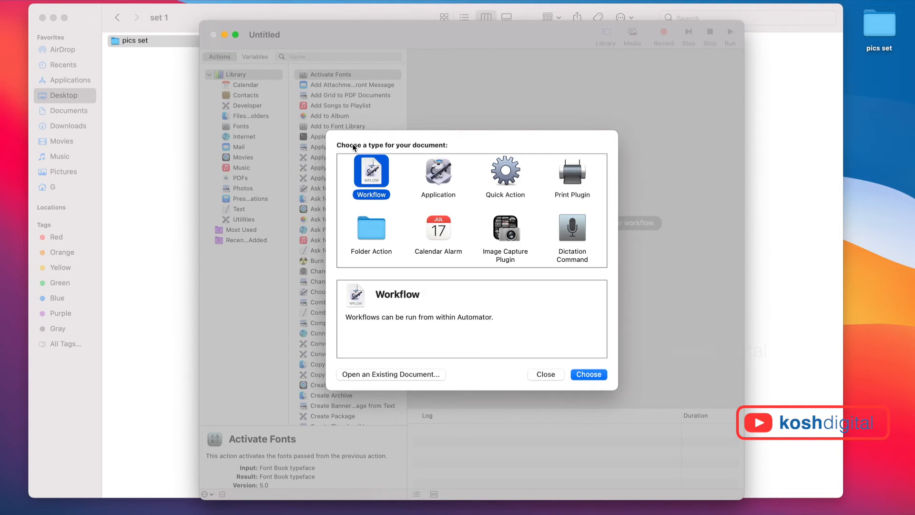
# Create a new Automator document of the Application type
pyautogui.click(437, 175)
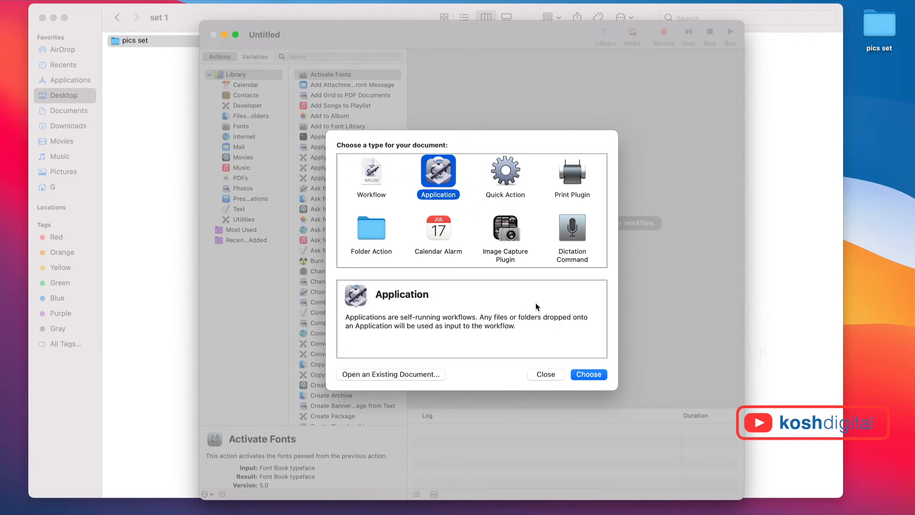
pyautogui.moveTo(581, 366)
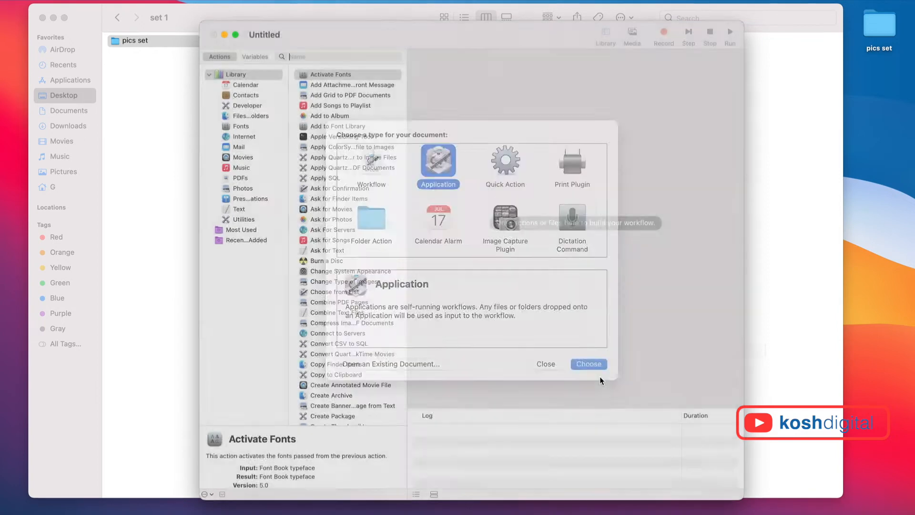
pyautogui.click(588, 363)
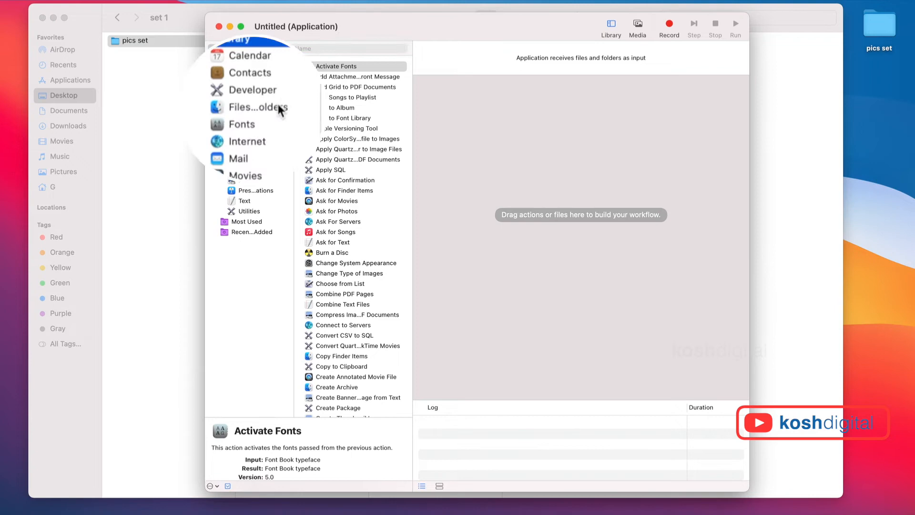
# Add Get Selected Finder Items from Files & Folders, then browse the Photos actions
pyautogui.click(255, 107)
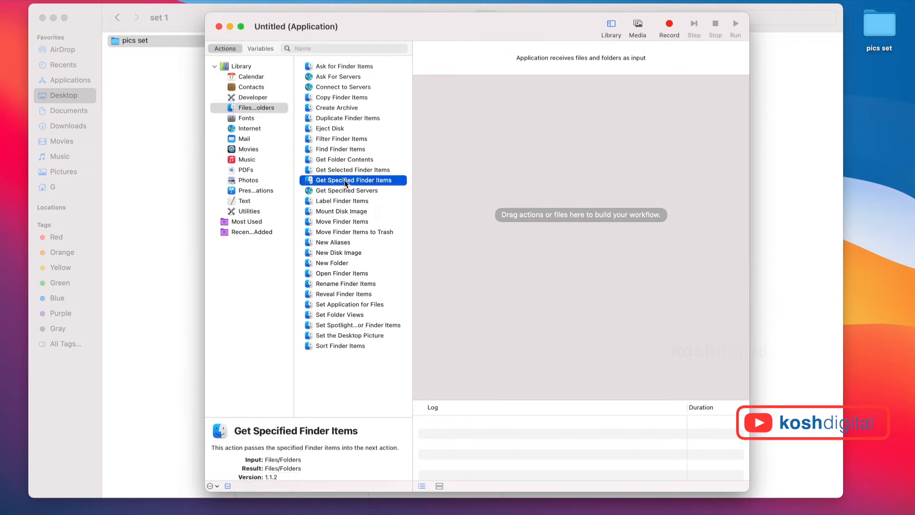
pyautogui.click(349, 170)
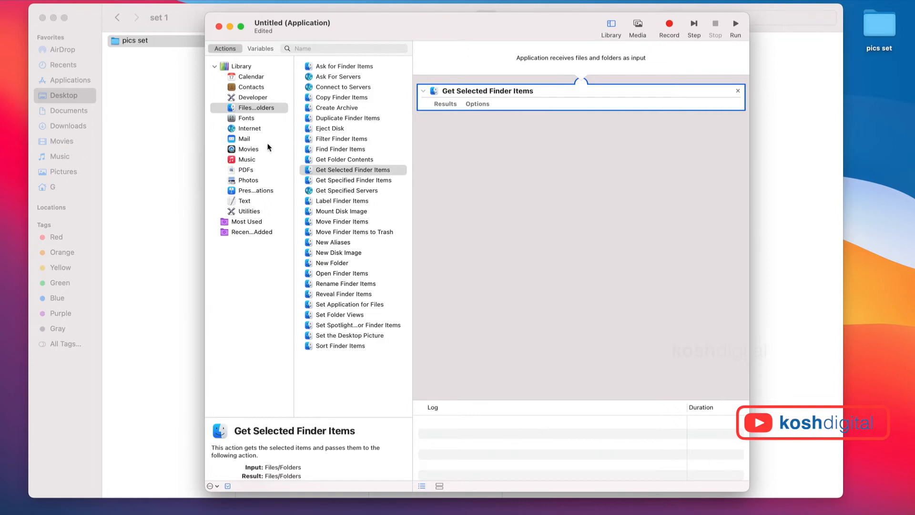
pyautogui.click(247, 180)
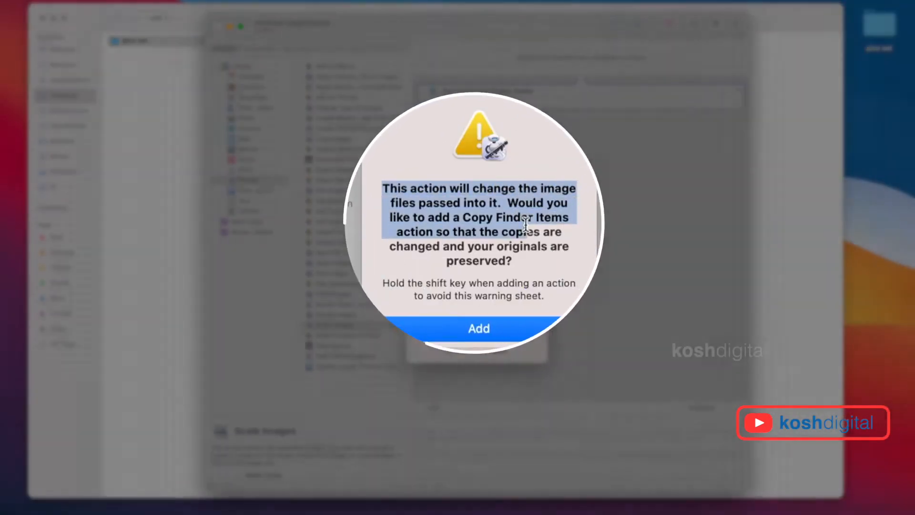
# Add Scale Images without a Copy Finder Items step and set its size to 1920 pixels
pyautogui.click(478, 328)
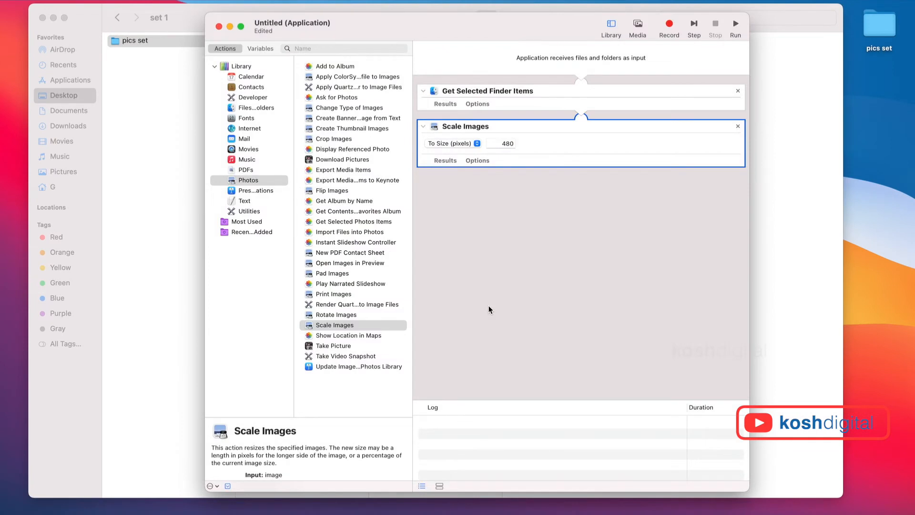
pyautogui.click(500, 143)
pyautogui.write('1920')
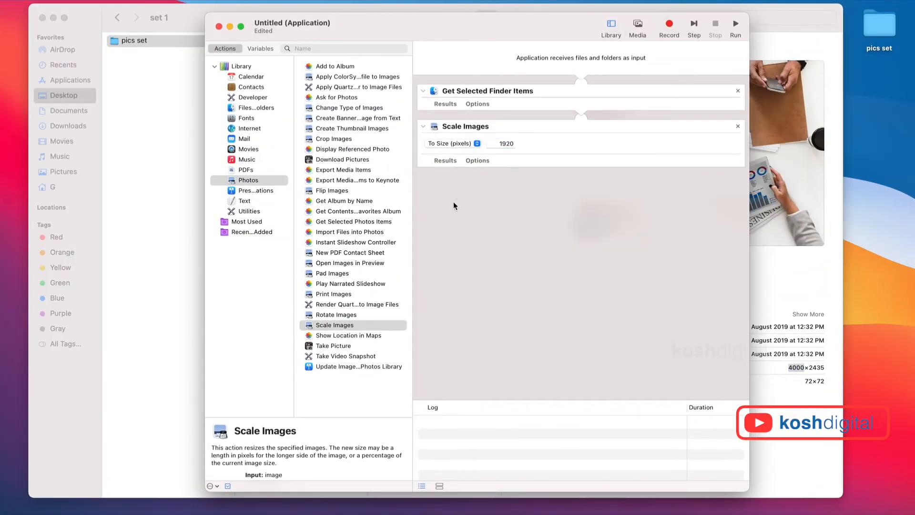
pyautogui.moveTo(349, 326)
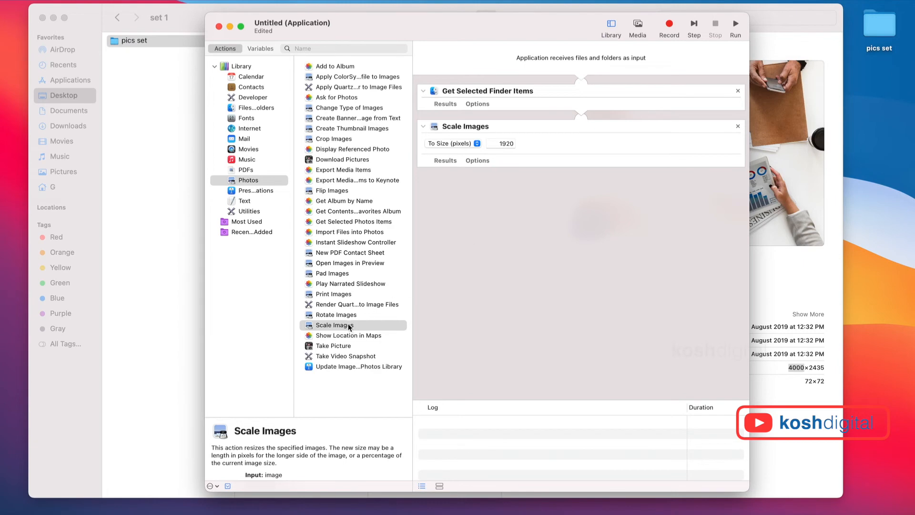
# Add Crop Images at 480 by 480, then bring the Finder sample images window forward
pyautogui.click(336, 139)
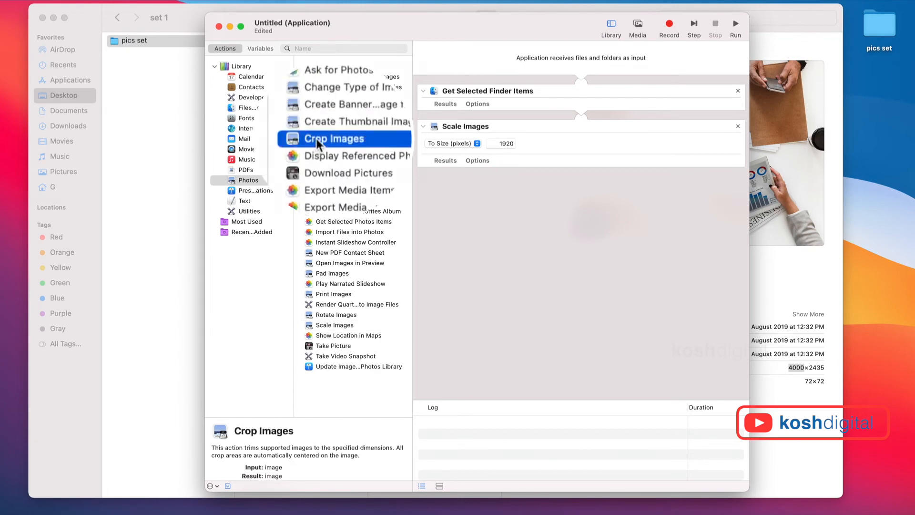
pyautogui.doubleClick(343, 138)
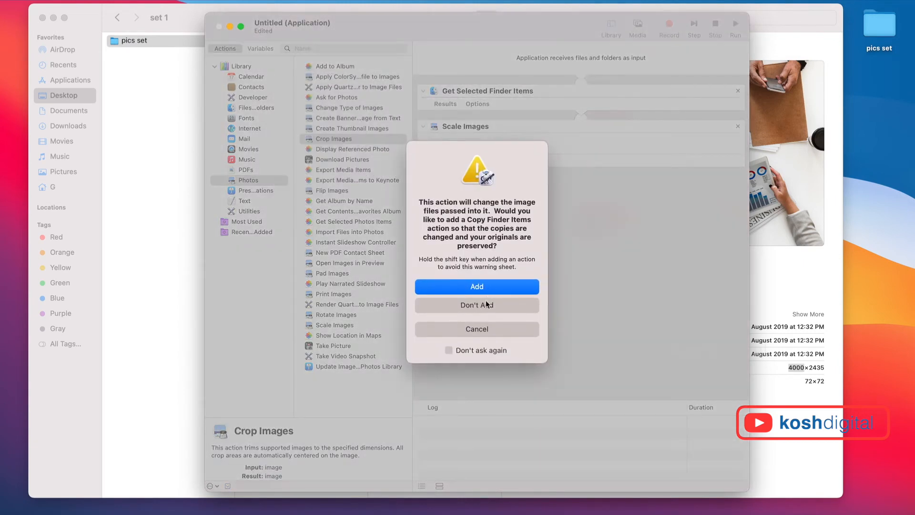
pyautogui.click(476, 305)
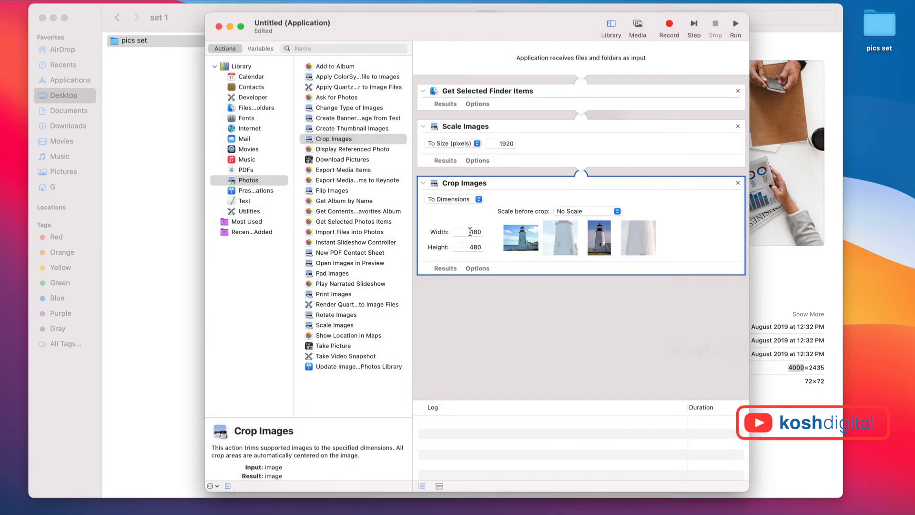
pyautogui.click(468, 231)
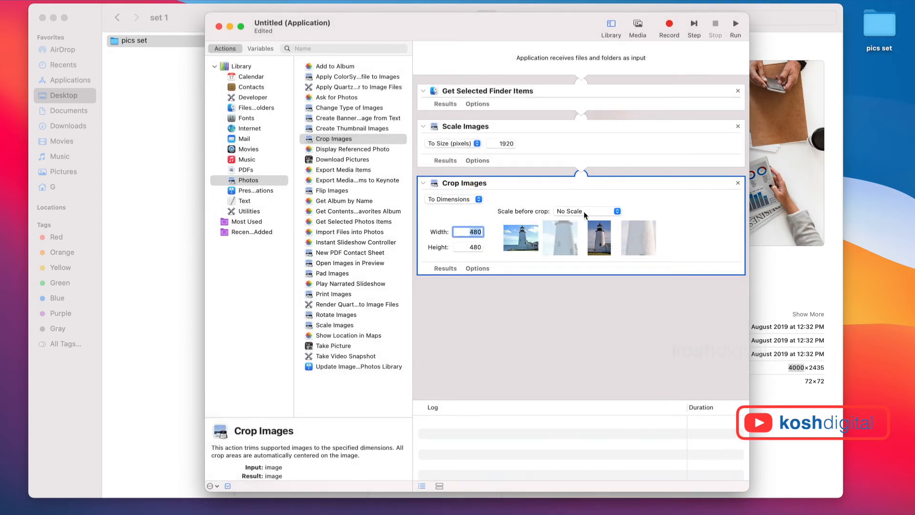
pyautogui.click(467, 232)
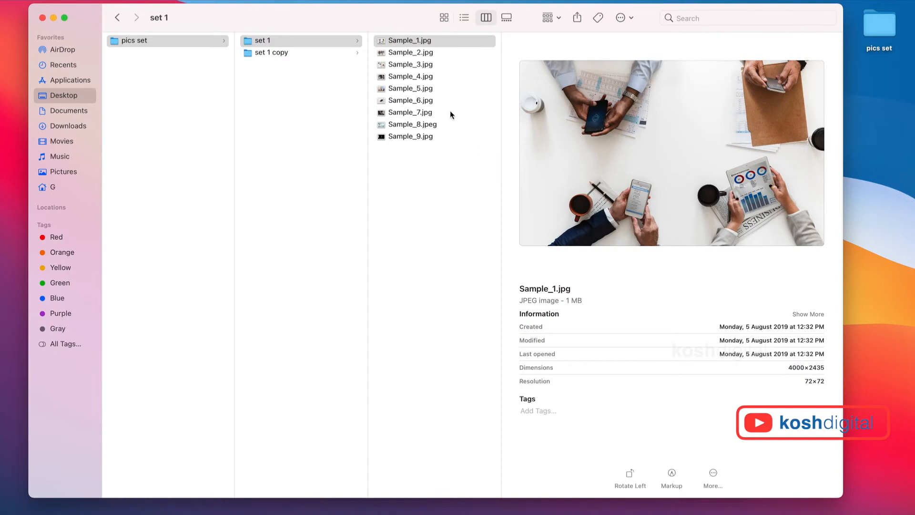
pyautogui.click(411, 52)
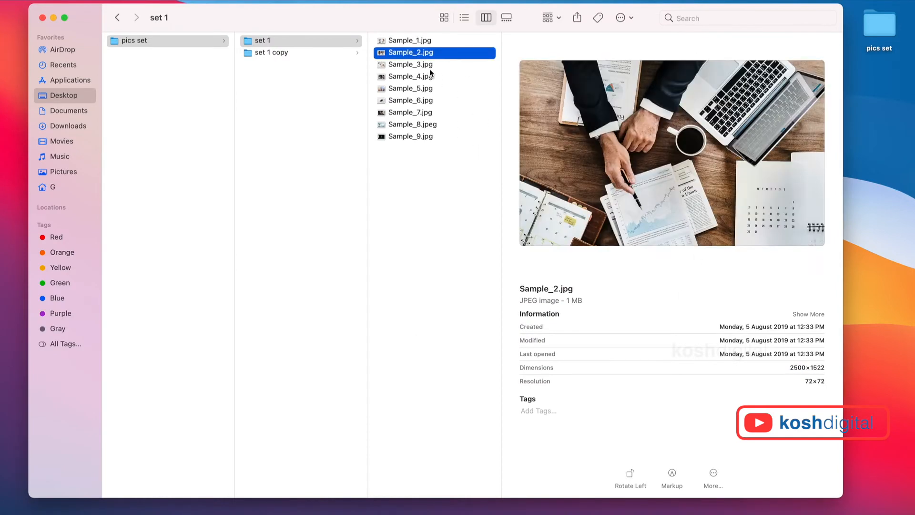
pyautogui.click(410, 64)
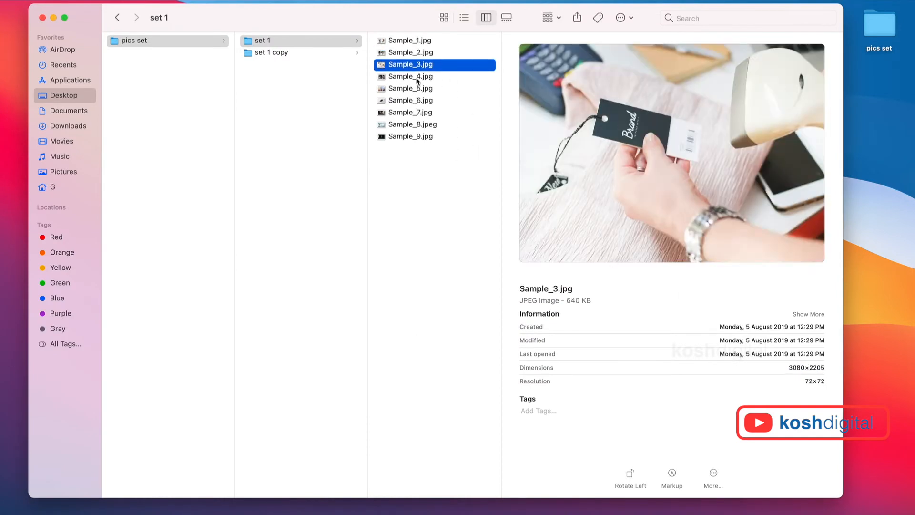
pyautogui.click(411, 101)
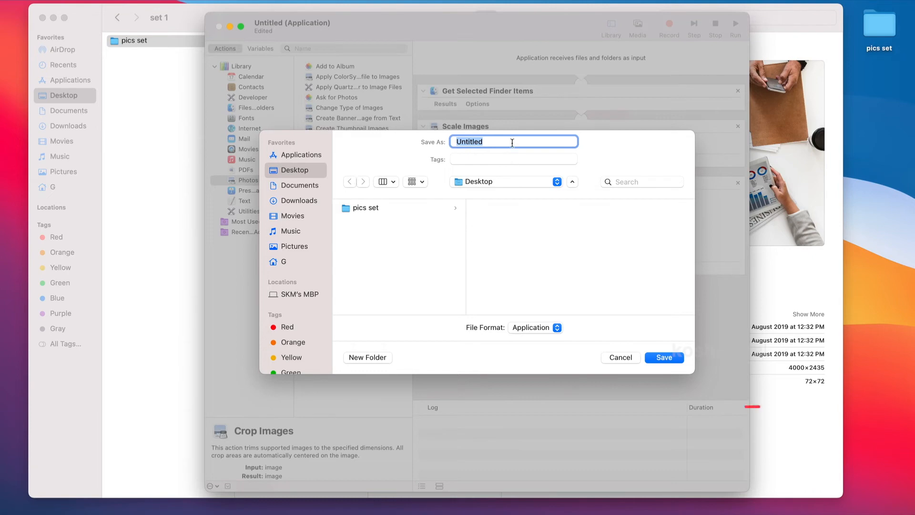
# Save the workflow as the 'scale and crop' application on the Desktop
pyautogui.write('scale and cr')
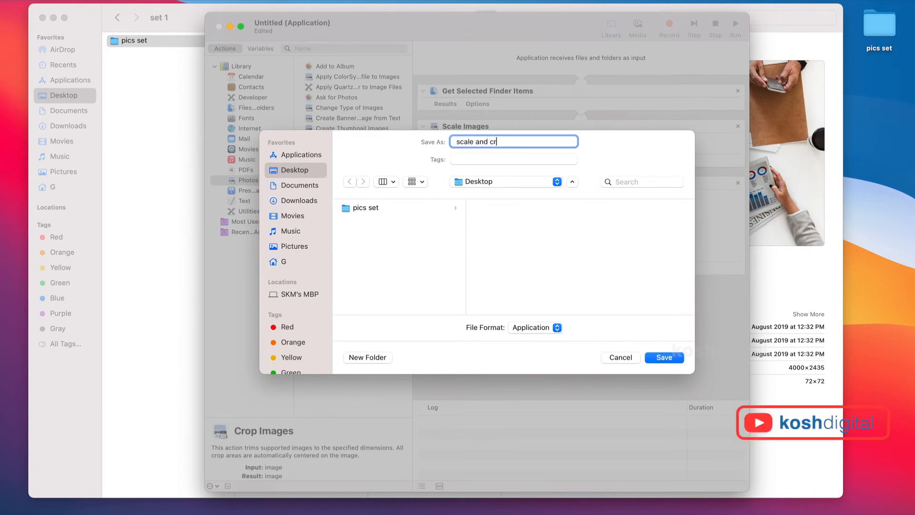
pyautogui.write('op')
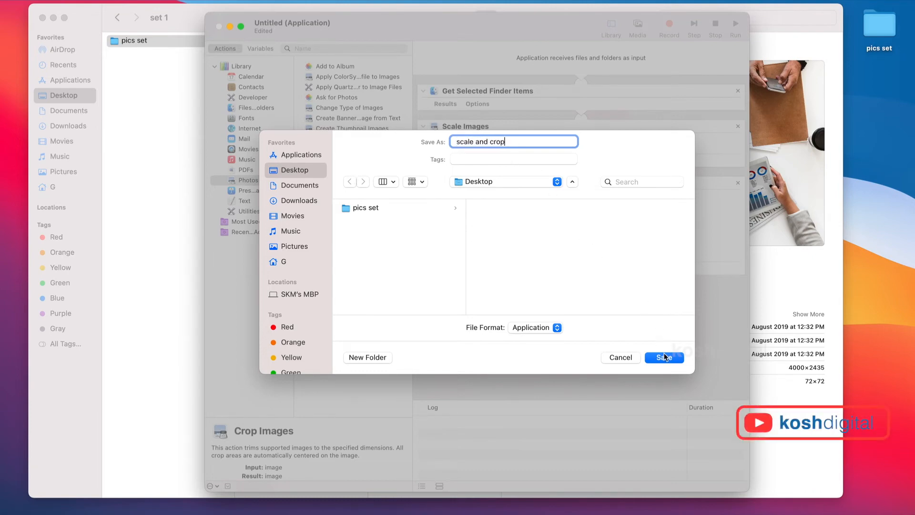
pyautogui.click(664, 357)
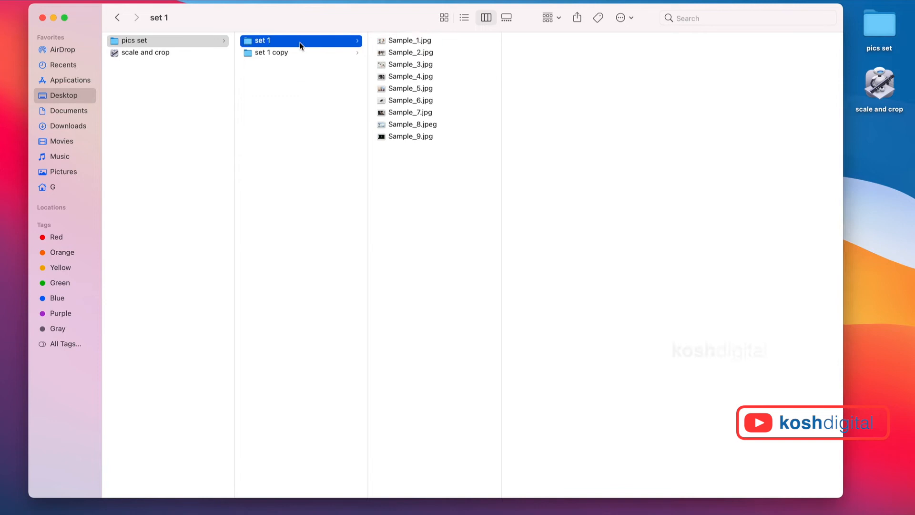
pyautogui.click(410, 40)
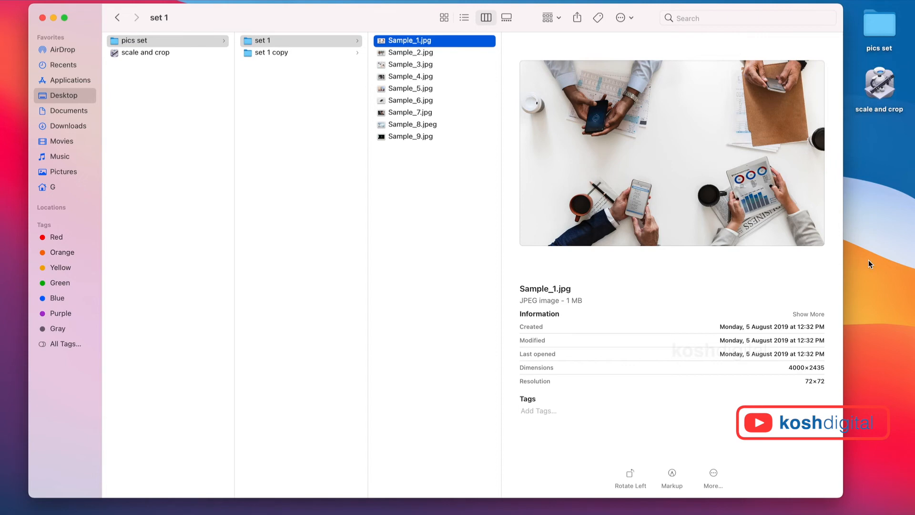
# Run scale and crop on Sample_1.jpg, then on the remaining set 1 images
pyautogui.click(262, 40)
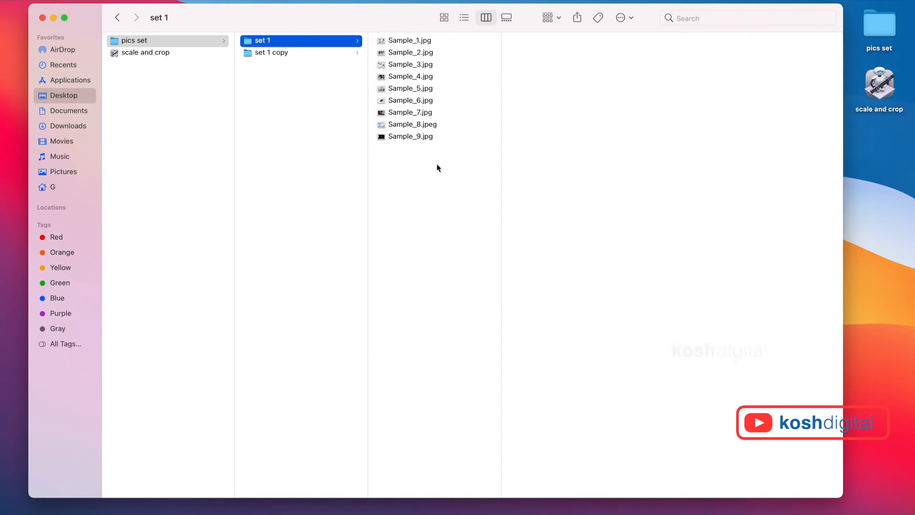
pyautogui.click(410, 40)
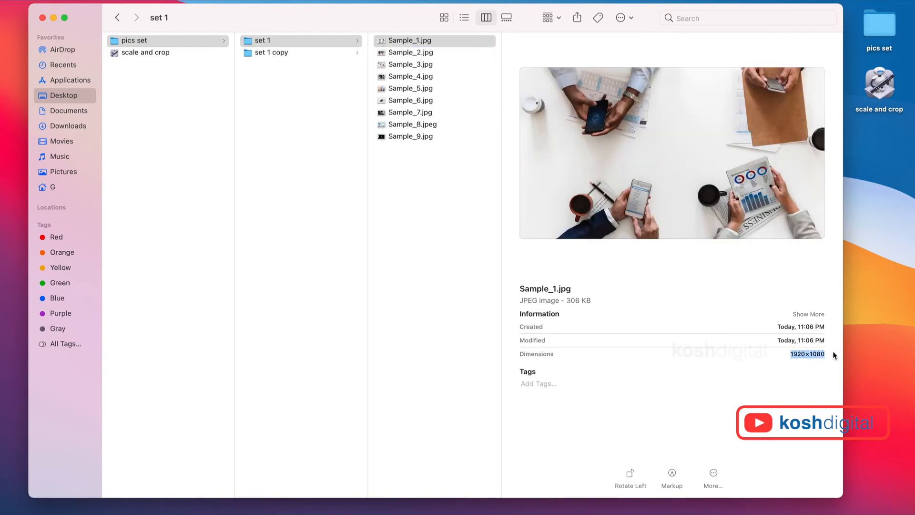
pyautogui.click(262, 41)
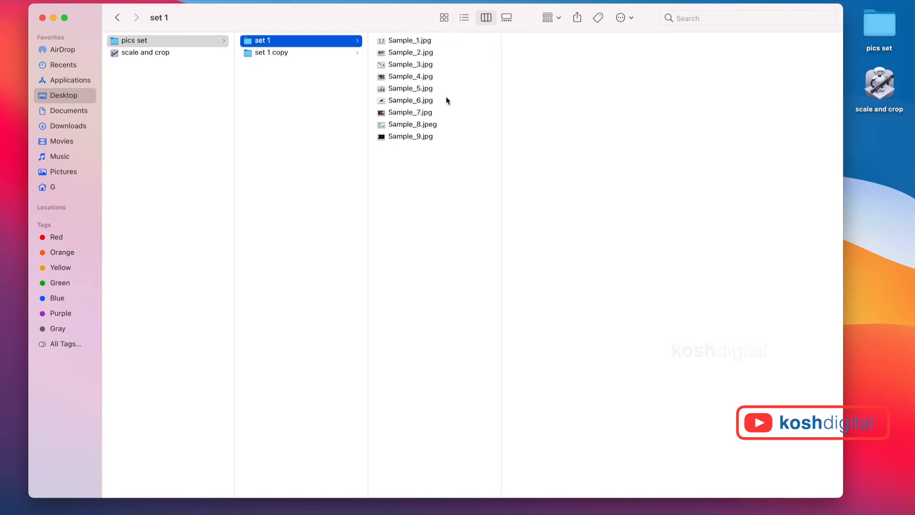
pyautogui.click(411, 53)
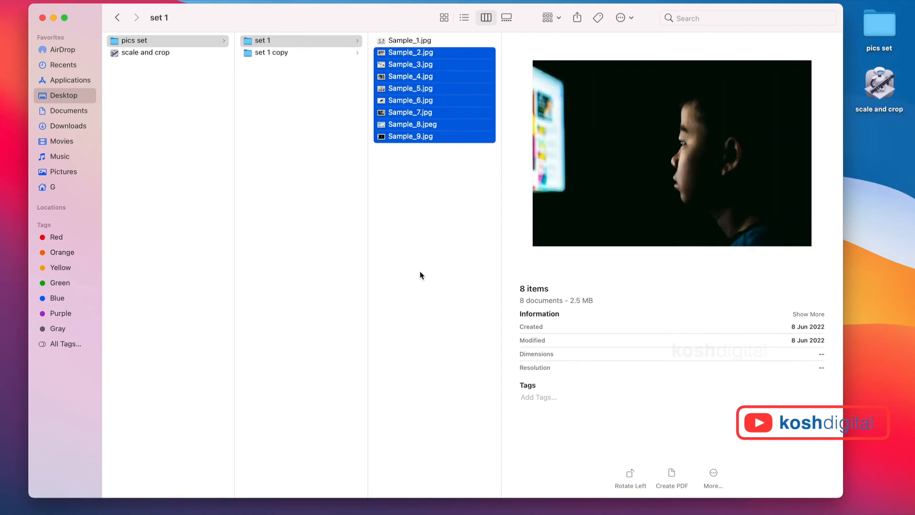
# Confirm Sample_2, 3, 5 and 9 now measure 1920×1080, then reopen the workflow in Automator
pyautogui.click(409, 51)
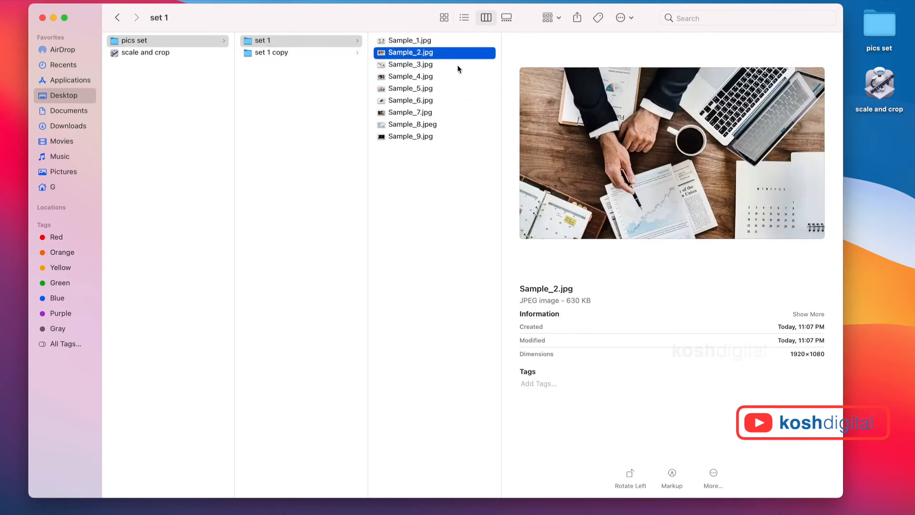
pyautogui.click(412, 64)
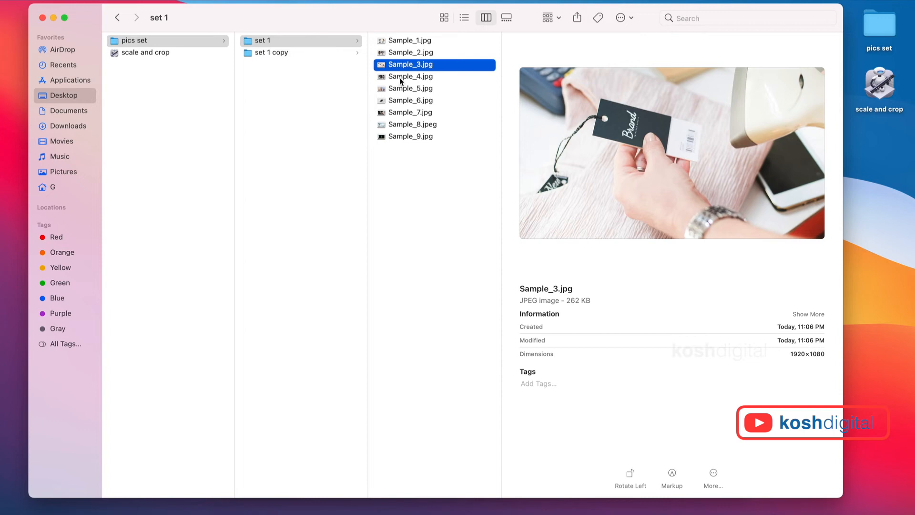
pyautogui.click(412, 88)
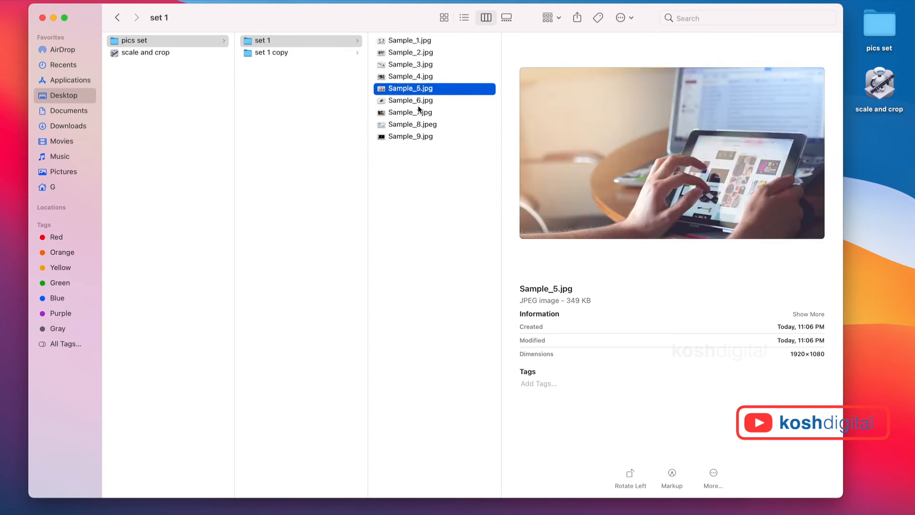
pyautogui.click(410, 136)
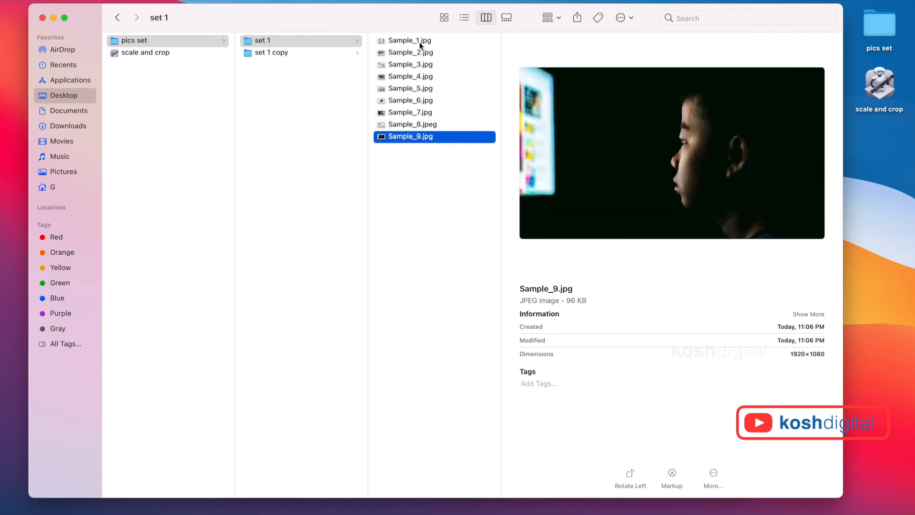
pyautogui.click(259, 40)
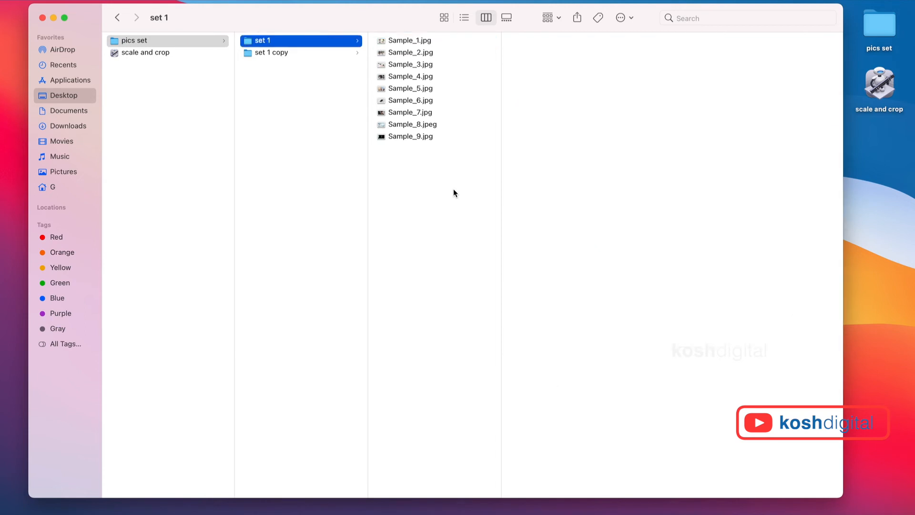
pyautogui.moveTo(336, 65)
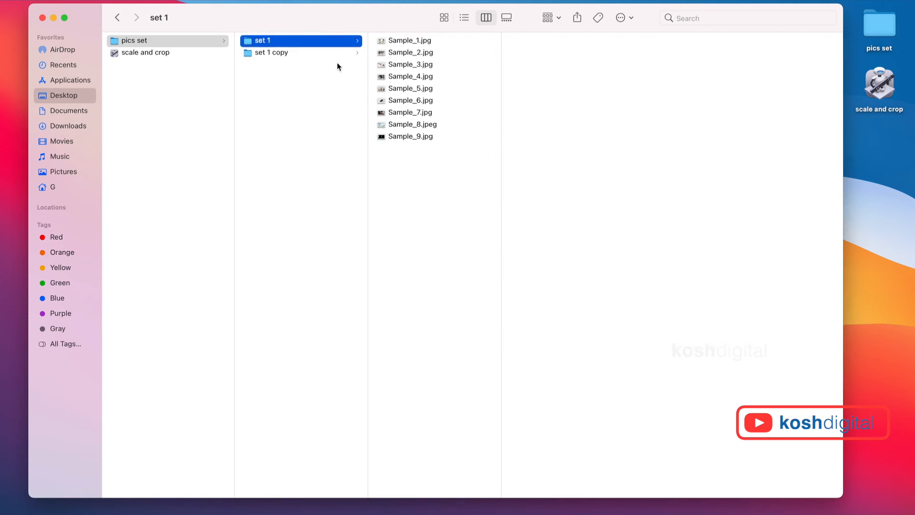
pyautogui.click(410, 40)
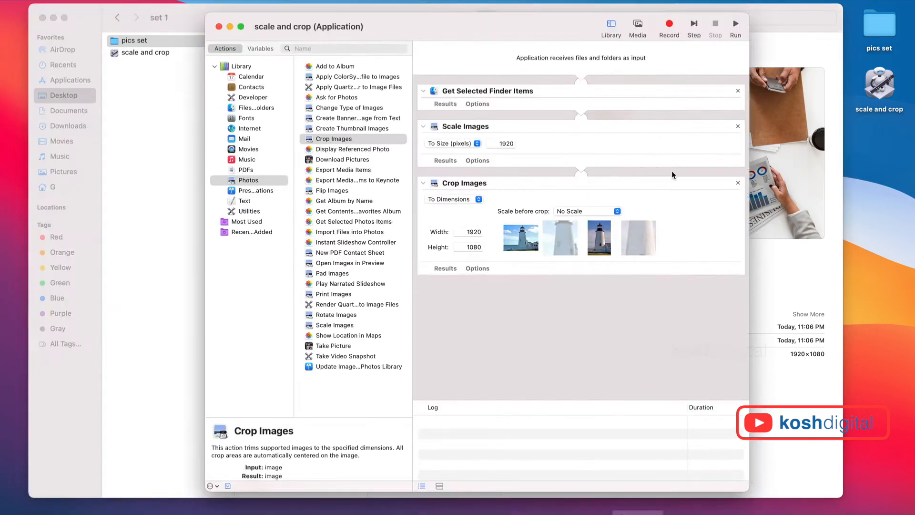
pyautogui.moveTo(522, 327)
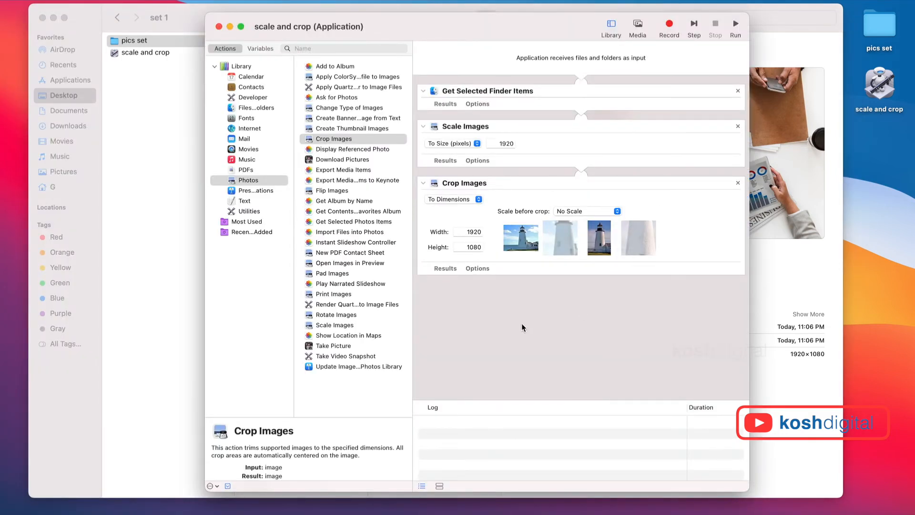
# Add a New PDF from Images action saving its output to the Desktop
pyautogui.click(248, 180)
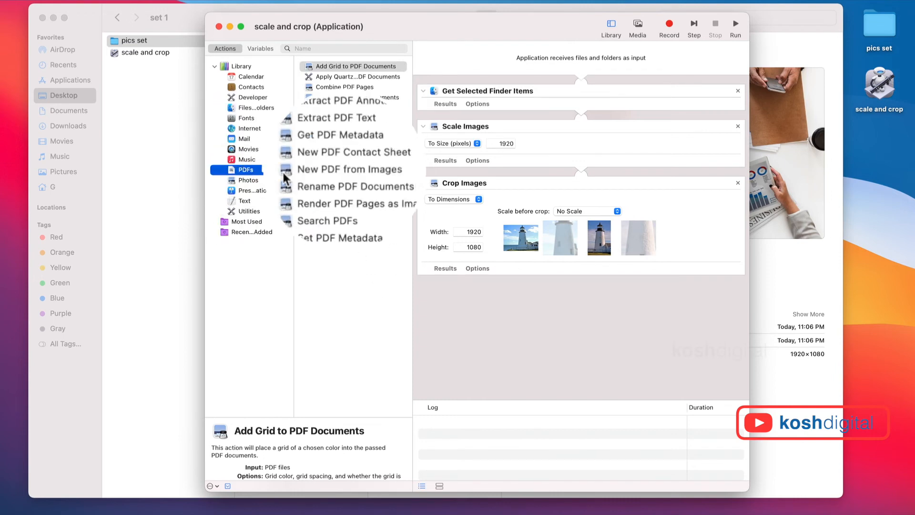
pyautogui.doubleClick(349, 169)
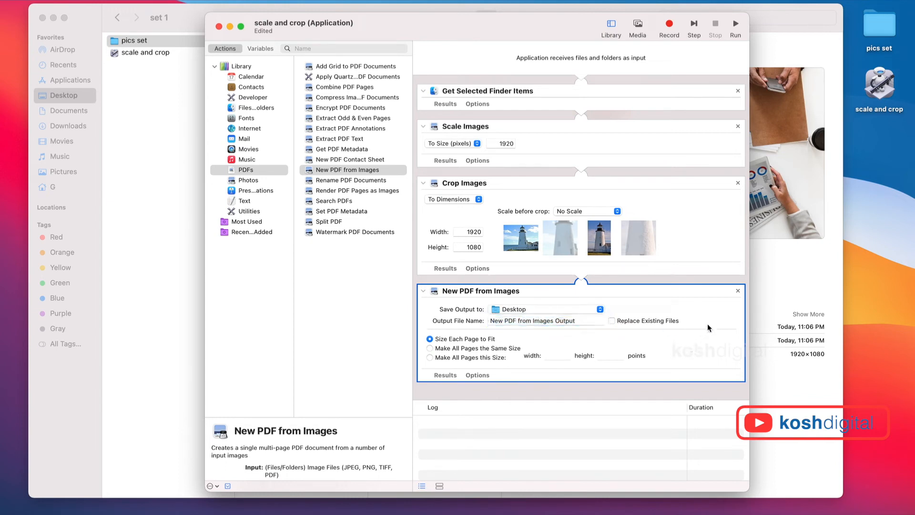
pyautogui.moveTo(523, 374)
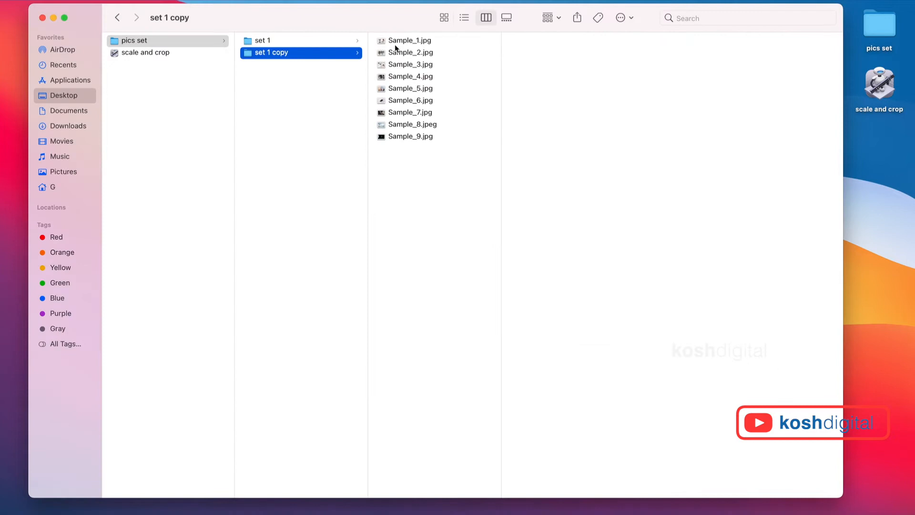
# Run scale and crop on the set 1 copy images and open New PDF from Images Output.pdf from the Desktop
pyautogui.click(410, 40)
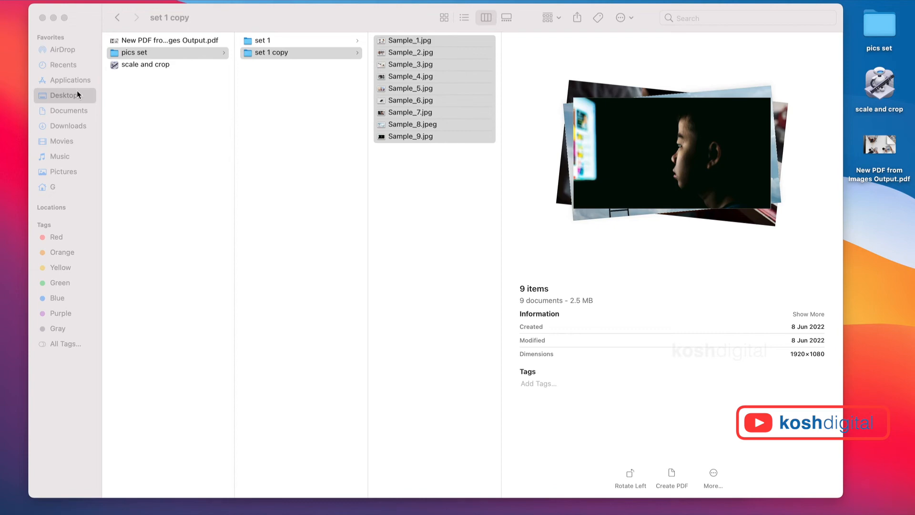
pyautogui.click(133, 52)
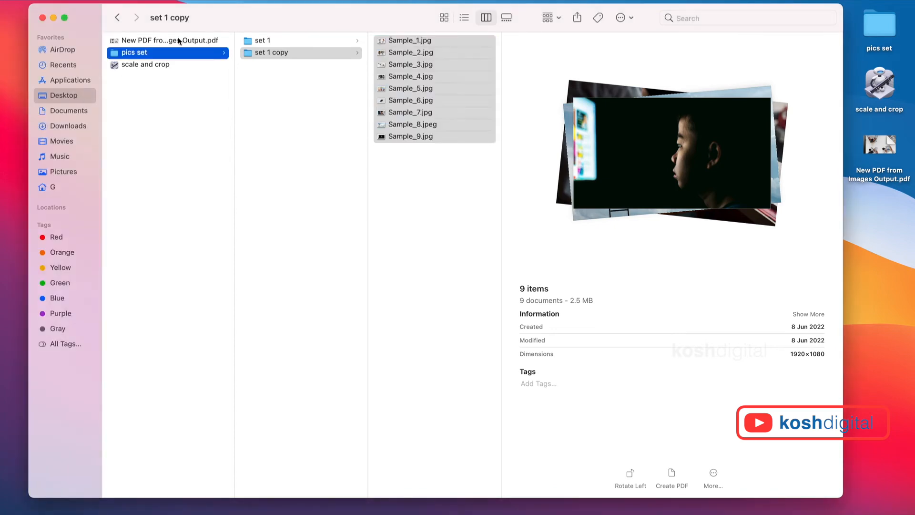
pyautogui.doubleClick(170, 40)
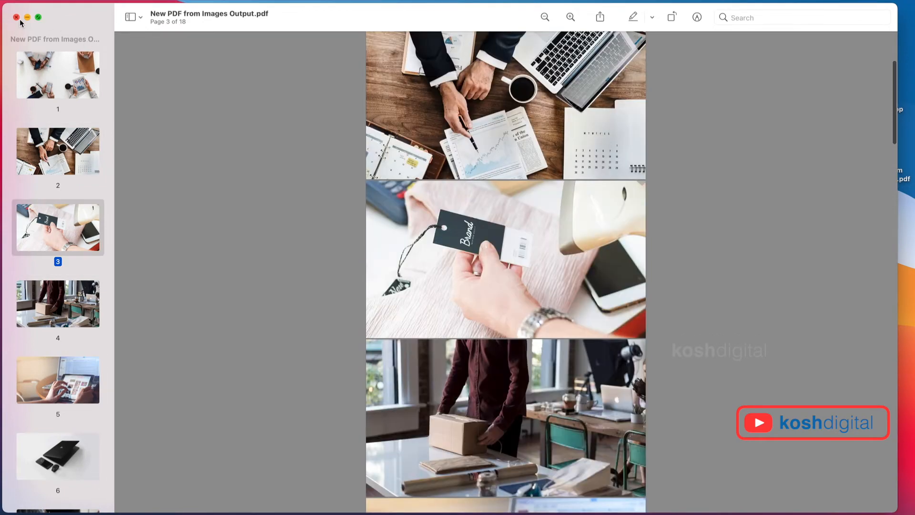
pyautogui.moveTo(18, 22)
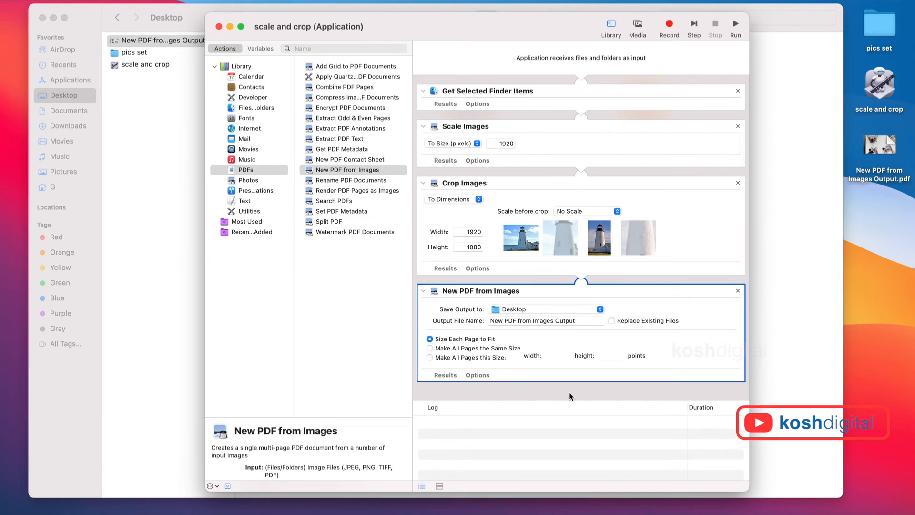
pyautogui.moveTo(522, 333)
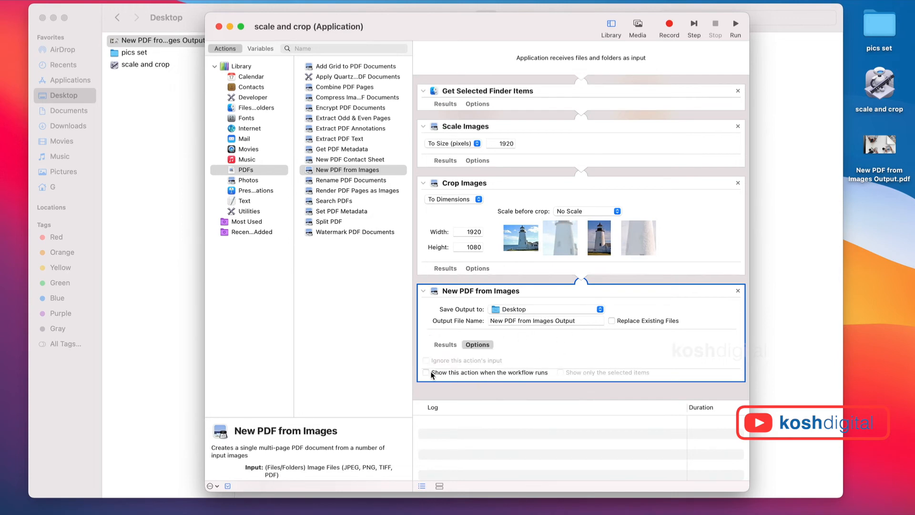
# Enable 'Show this action when the workflow runs' and 'Show only the selected items' on New PDF from Images
pyautogui.click(426, 373)
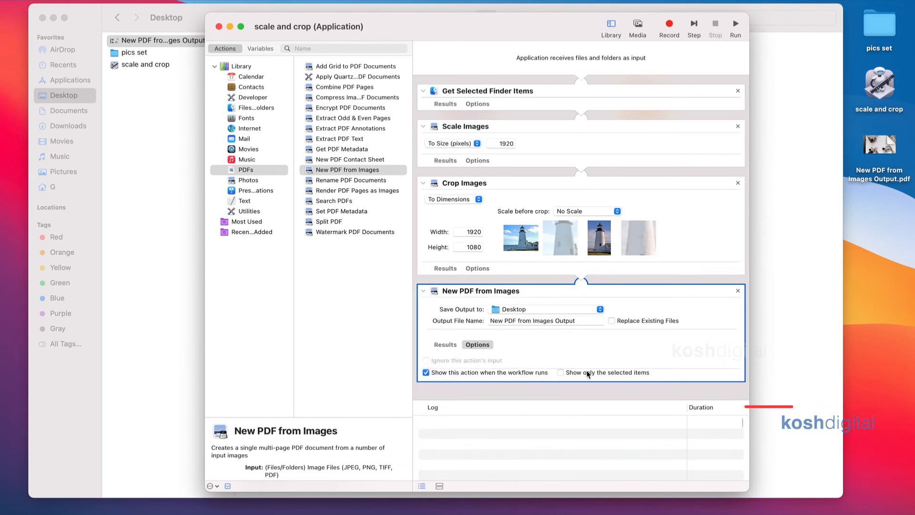
pyautogui.click(559, 372)
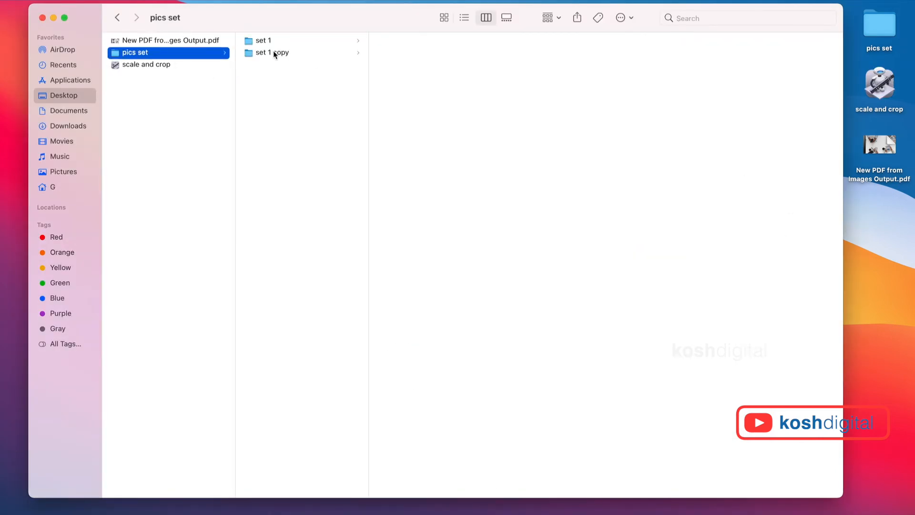
# Select all nine images in set 1 copy and launch the scale and crop app on them
pyautogui.click(271, 52)
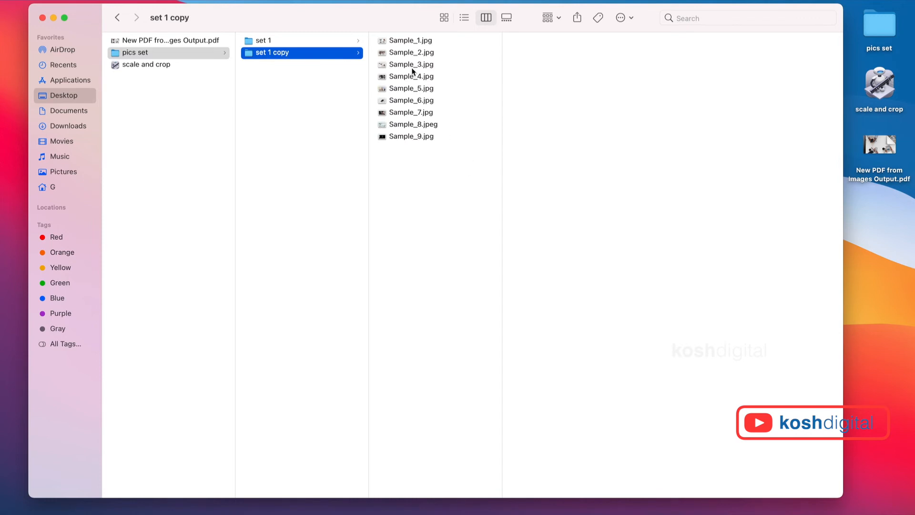
pyautogui.press('cmd+a')
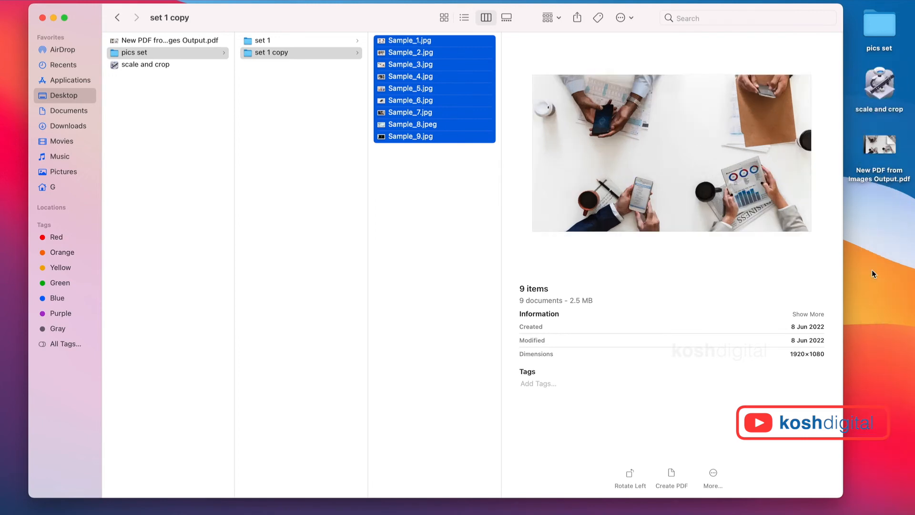
pyautogui.click(671, 475)
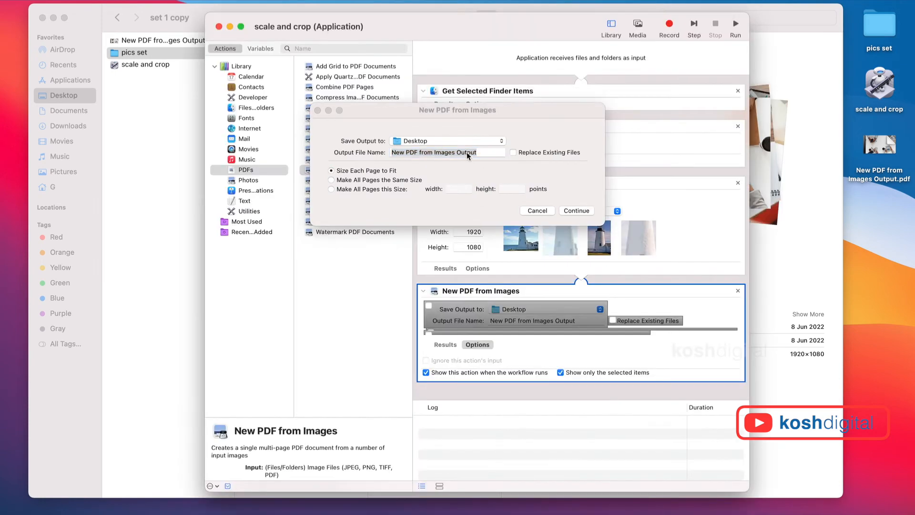
pyautogui.moveTo(427, 145)
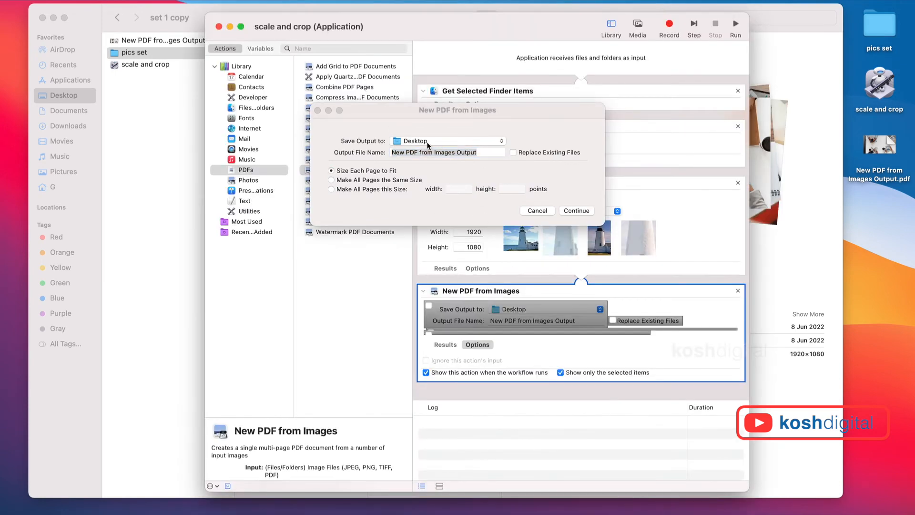
# Set the Output File Name to savedV1 and continue the workflow to create the PDF
pyautogui.click(446, 152)
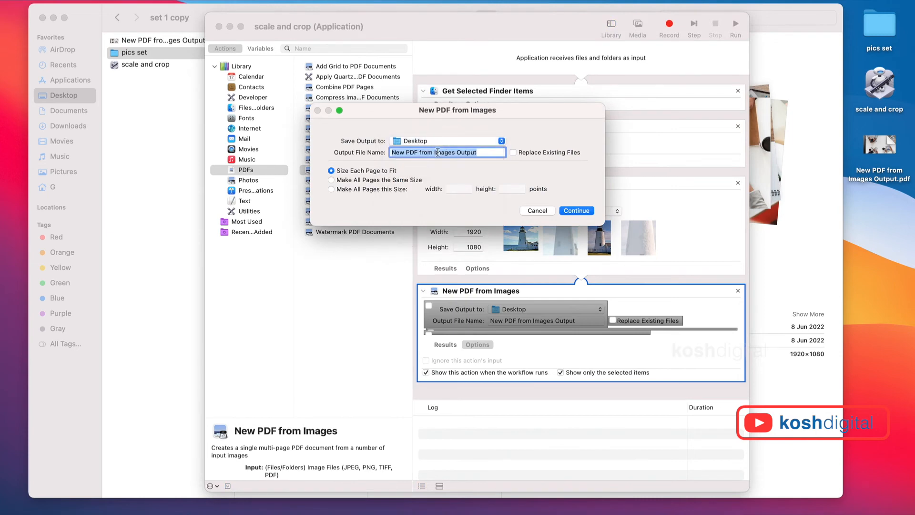
pyautogui.write('savedV')
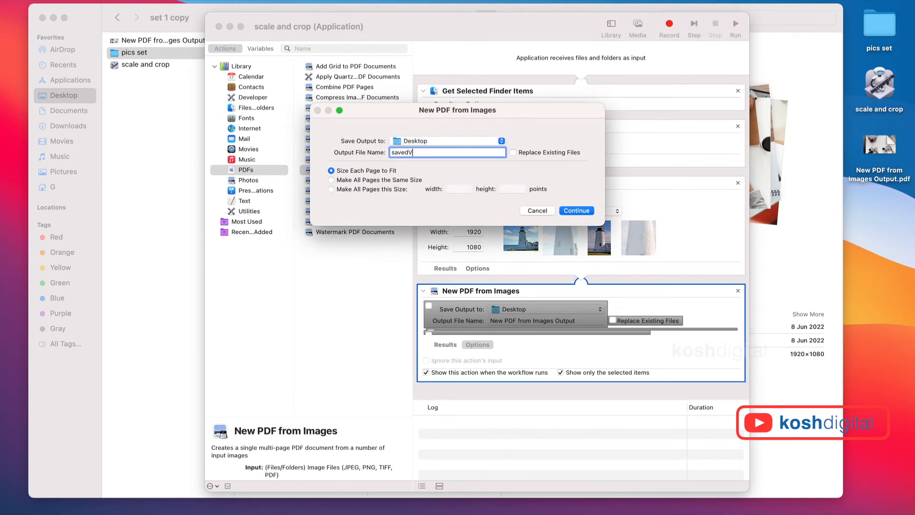
pyautogui.write('1')
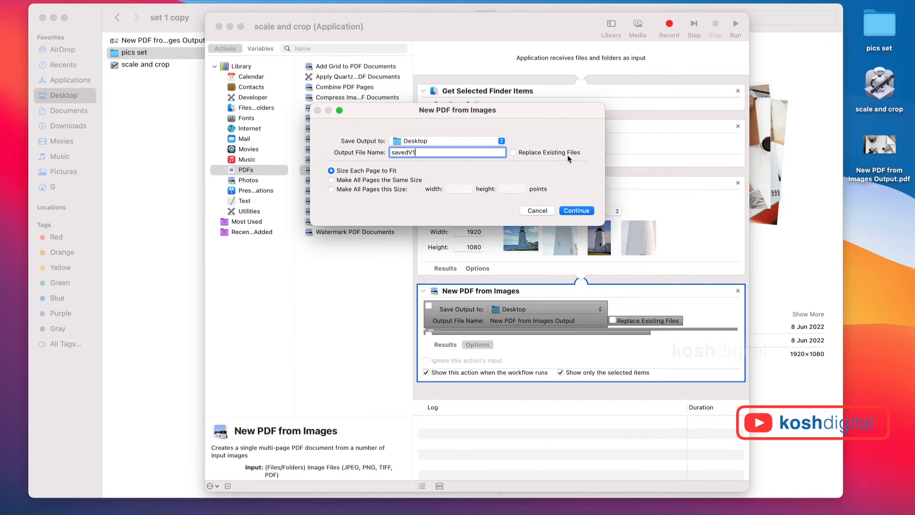
pyautogui.click(575, 211)
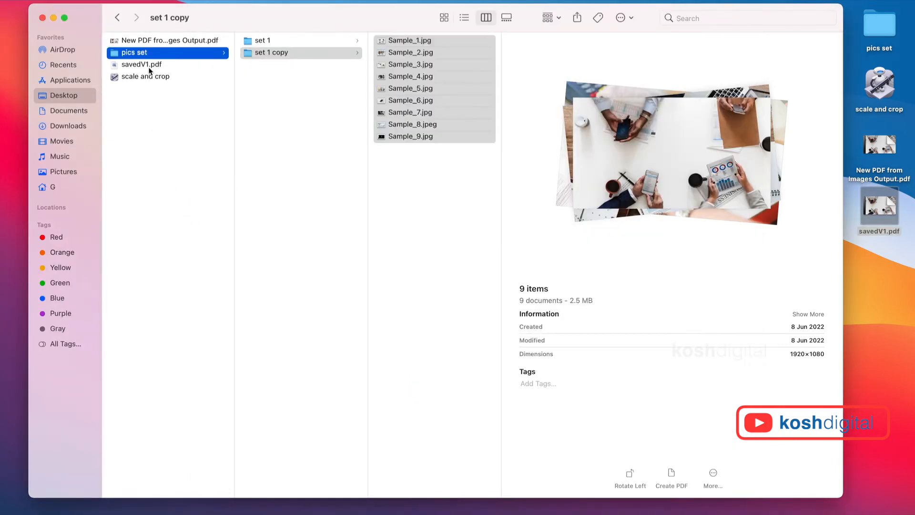
# Preview savedV1.pdf on the Desktop and flip to its next page
pyautogui.click(141, 64)
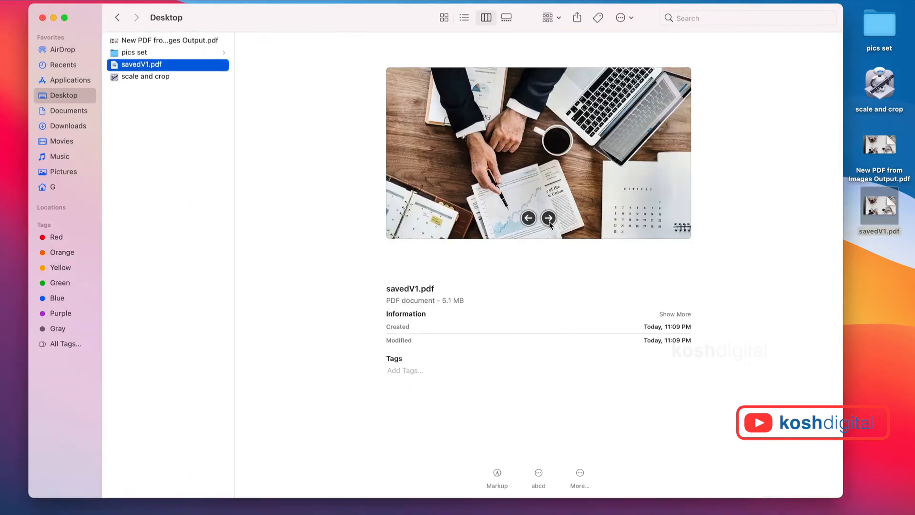
pyautogui.click(548, 217)
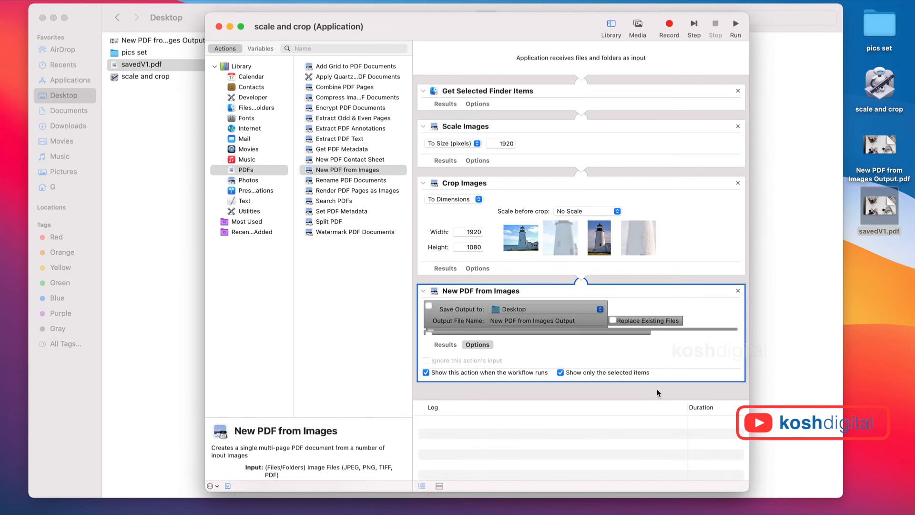
pyautogui.moveTo(554, 396)
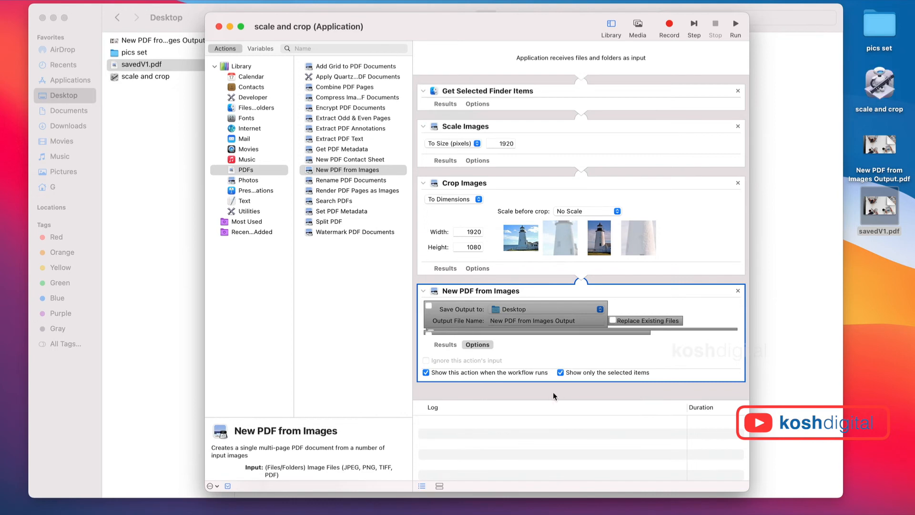
pyautogui.moveTo(249, 142)
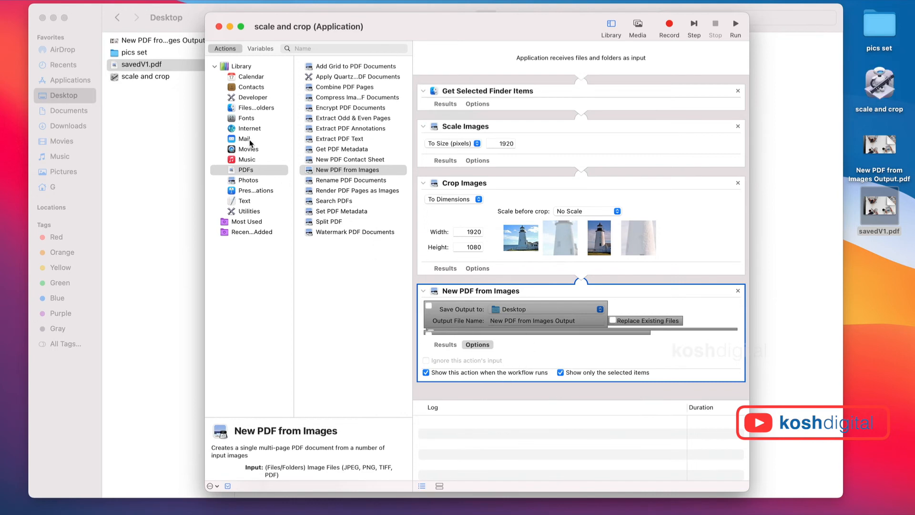
# Delete the scale, crop and PDF steps and add Change Type of Images set to TIFF
pyautogui.click(248, 180)
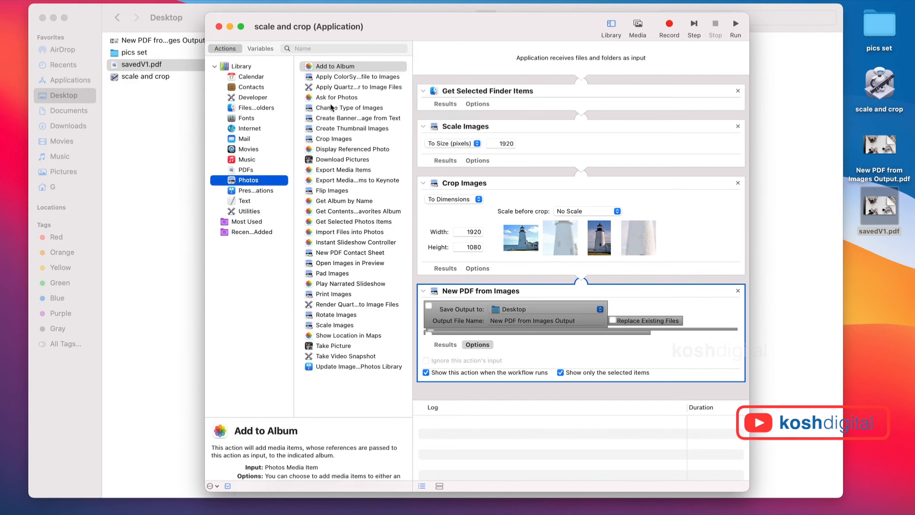
pyautogui.click(737, 291)
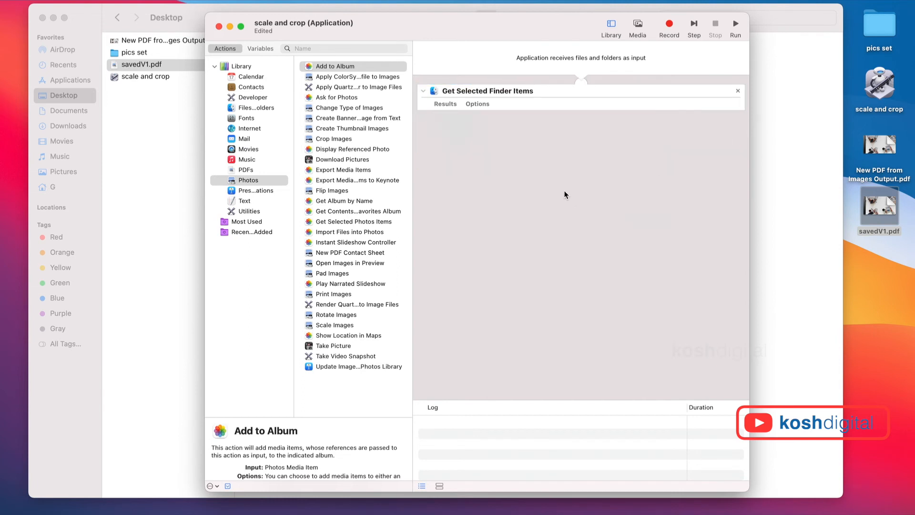
pyautogui.click(334, 138)
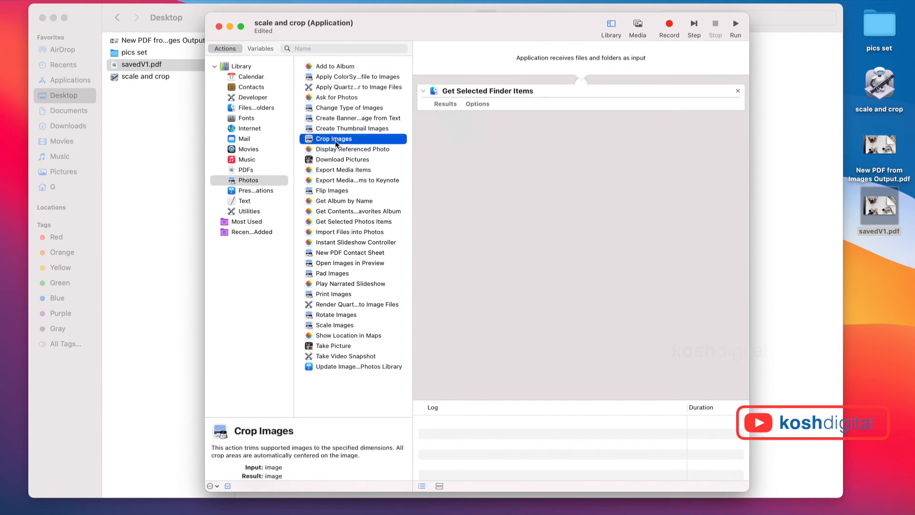
pyautogui.click(352, 107)
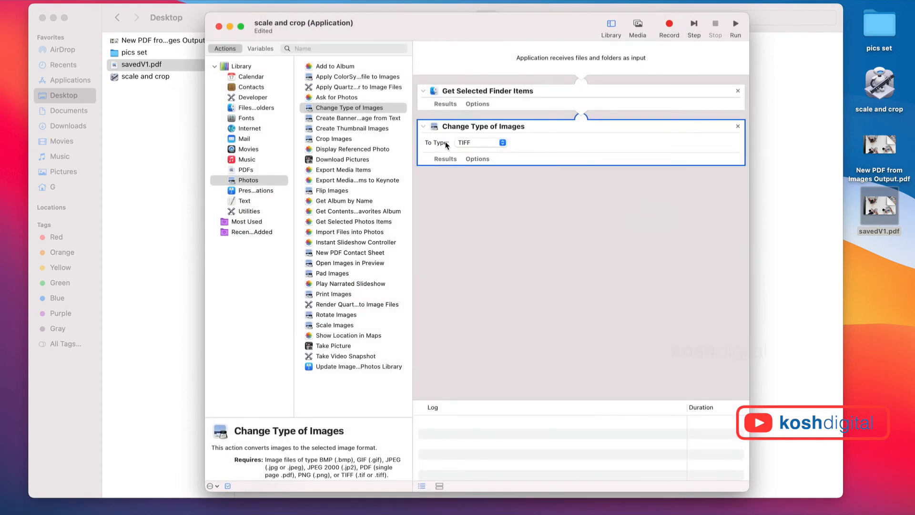
pyautogui.moveTo(524, 225)
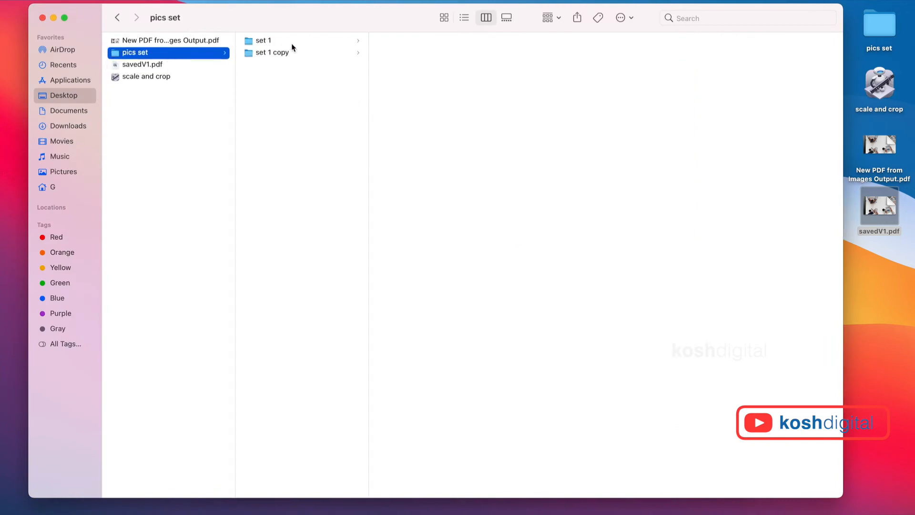
# Inspect Sample_1.tif in set 1 to confirm it is a 1920×1080 TIFF image
pyautogui.click(263, 40)
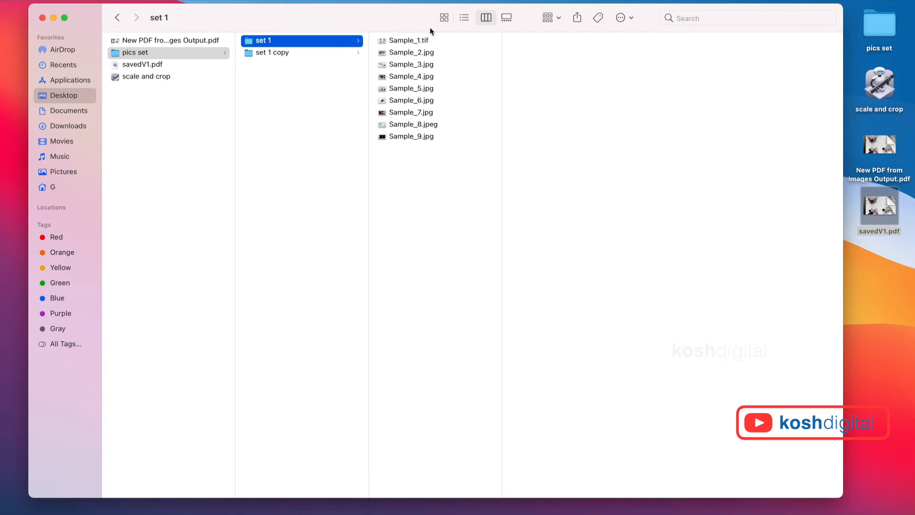
pyautogui.click(408, 40)
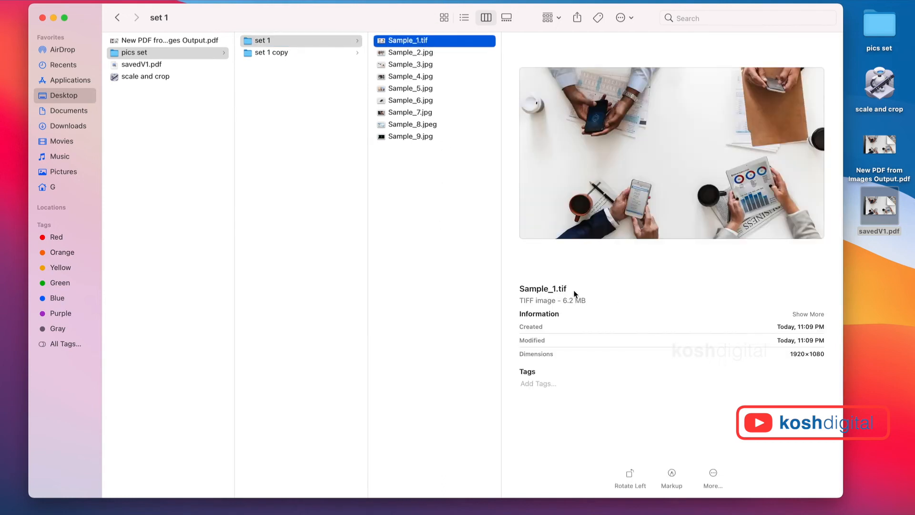
pyautogui.moveTo(622, 436)
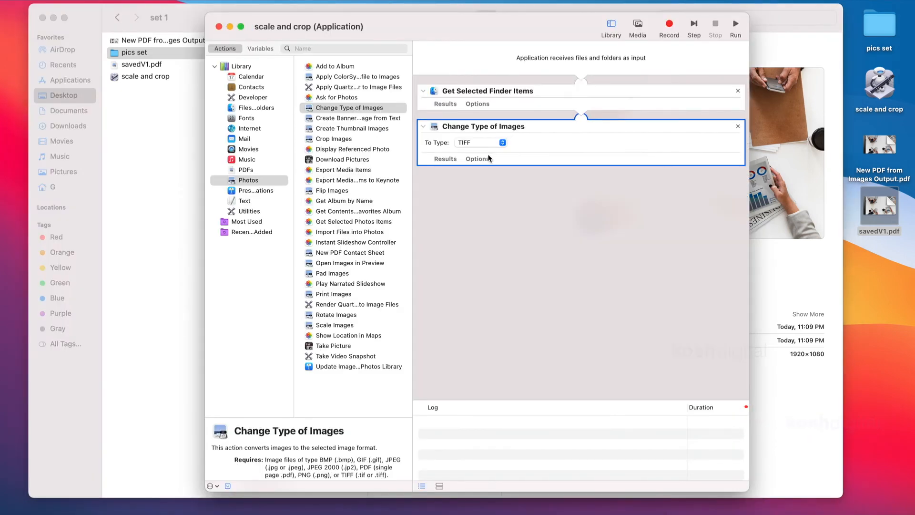
pyautogui.click(479, 142)
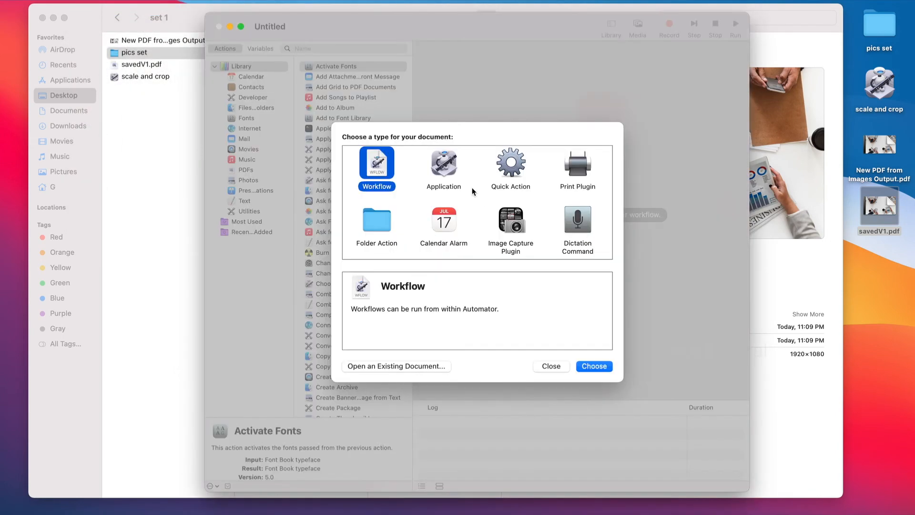
pyautogui.moveTo(648, 91)
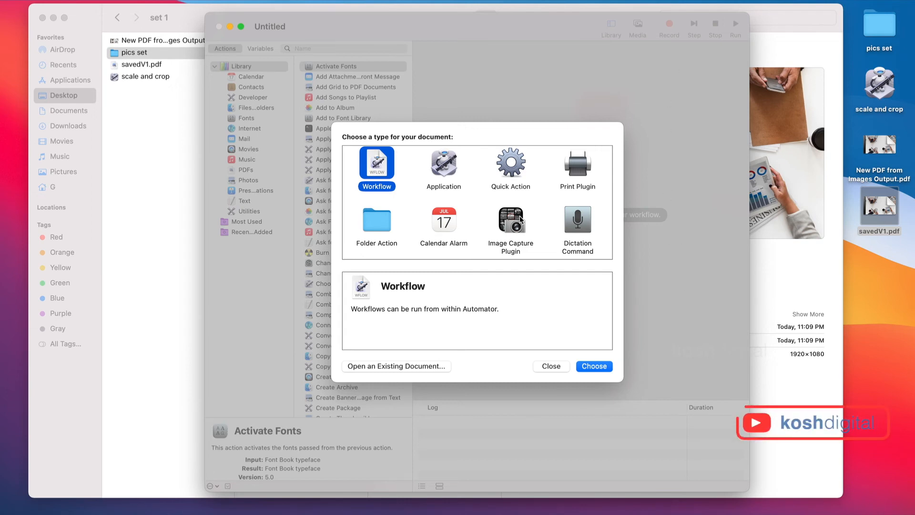
# Create a new Automator document of type Quick Action
pyautogui.click(510, 162)
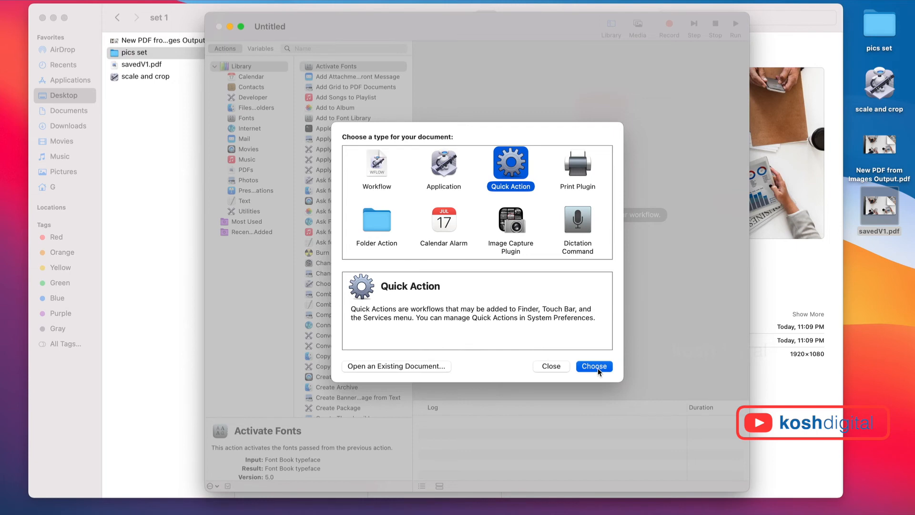
pyautogui.click(593, 366)
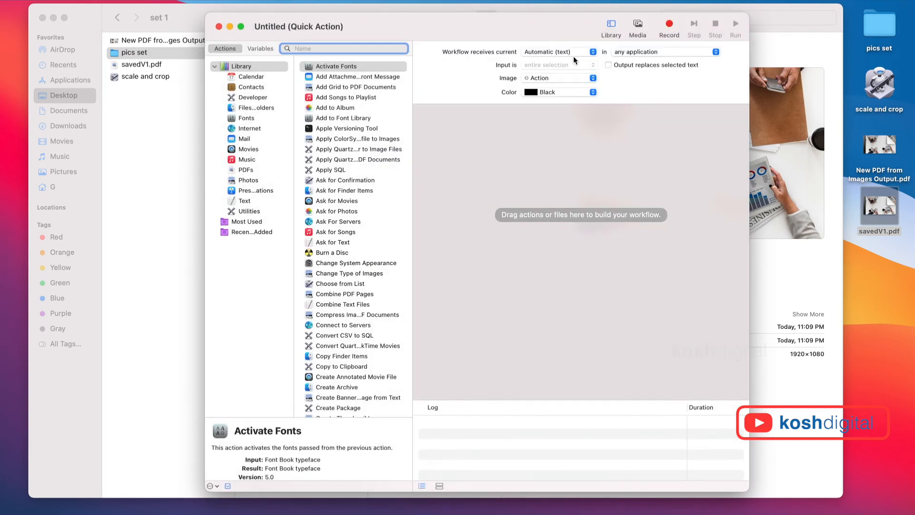
pyautogui.moveTo(259, 111)
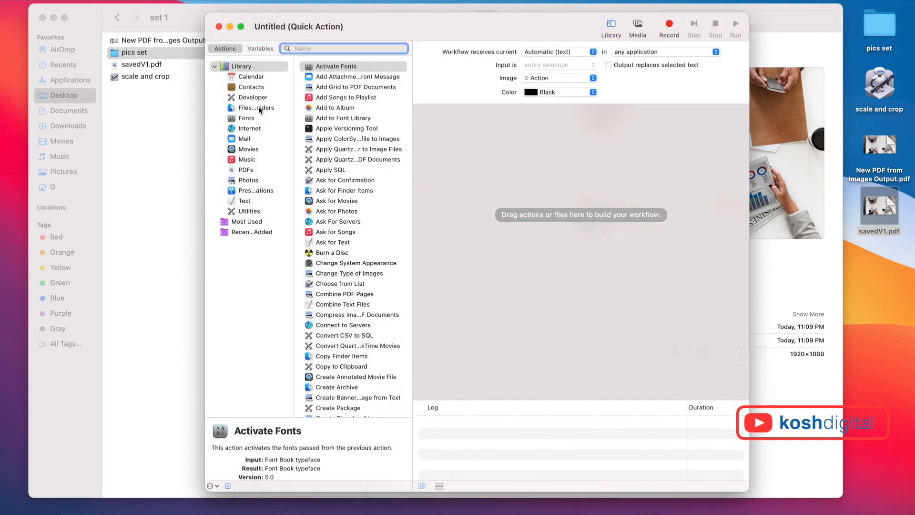
# Add Get Selected Finder Items from Files & Folders as the first action
pyautogui.click(257, 108)
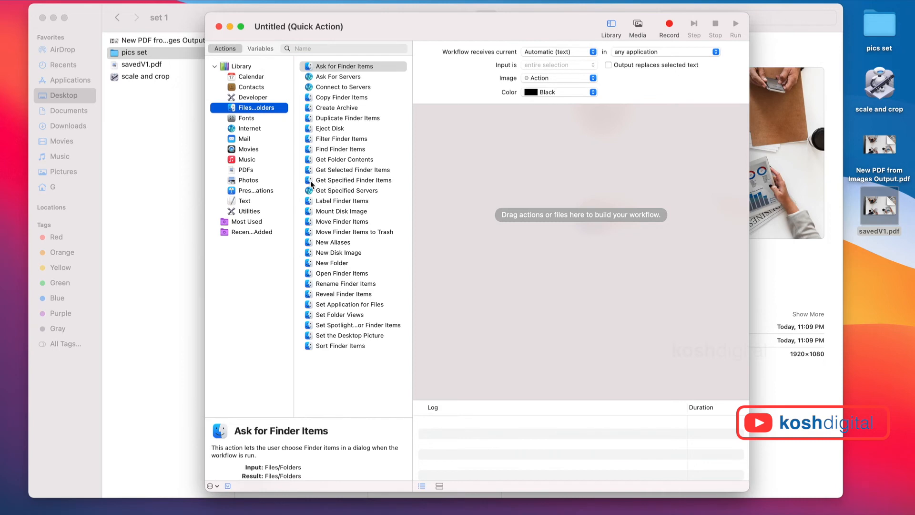
pyautogui.click(353, 170)
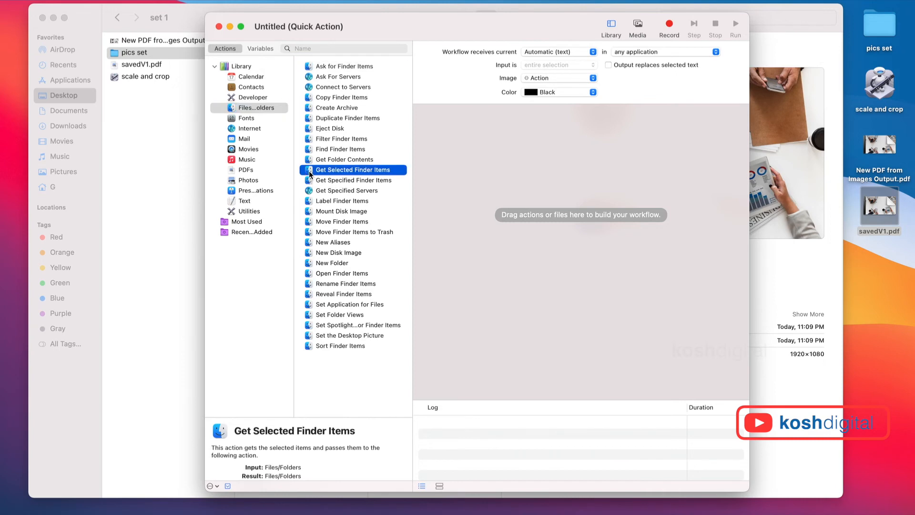
pyautogui.doubleClick(349, 170)
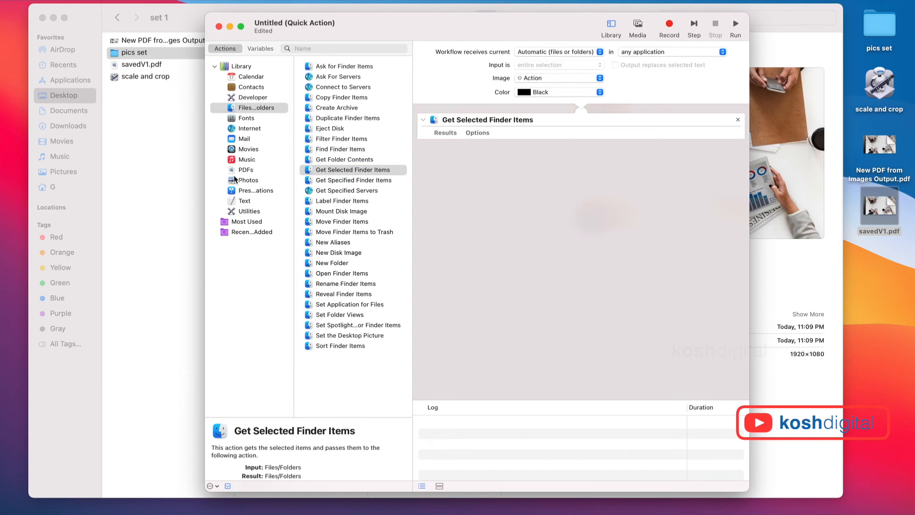
# Add Scale Images set to 900 pixels followed by Crop Images
pyautogui.click(248, 180)
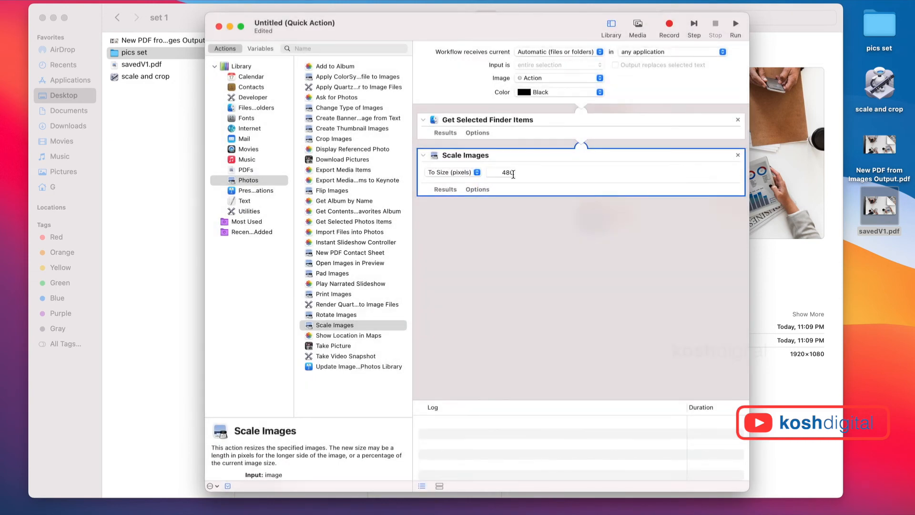
pyautogui.write('9')
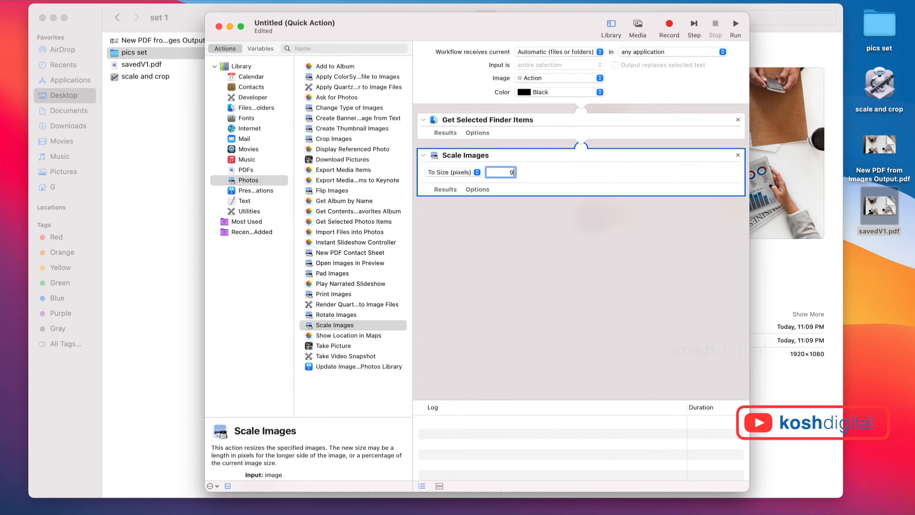
pyautogui.write('00')
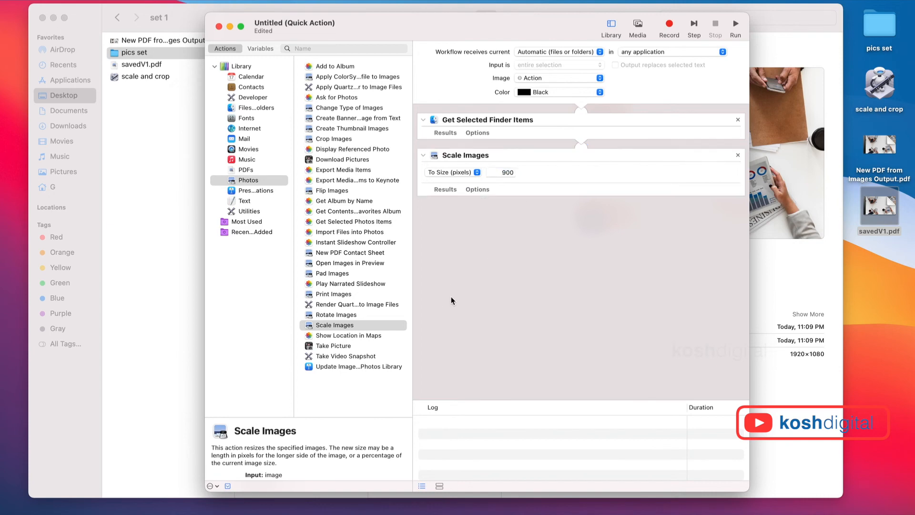
pyautogui.click(333, 139)
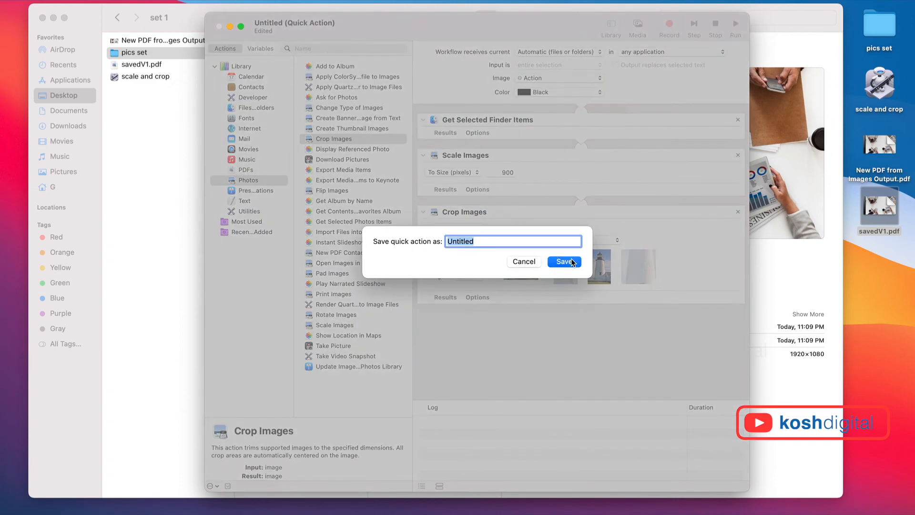
# Save the Quick Action under the name resize900x600
pyautogui.write('resize900x6')
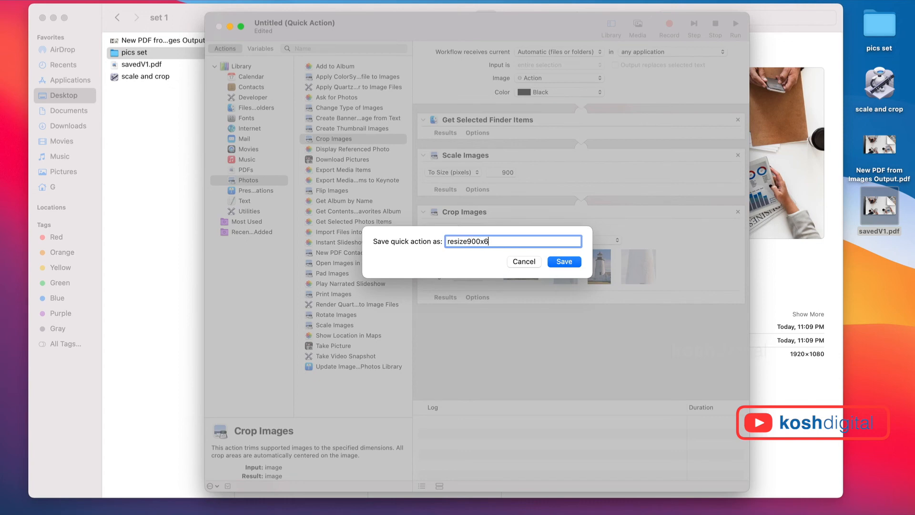
pyautogui.click(563, 261)
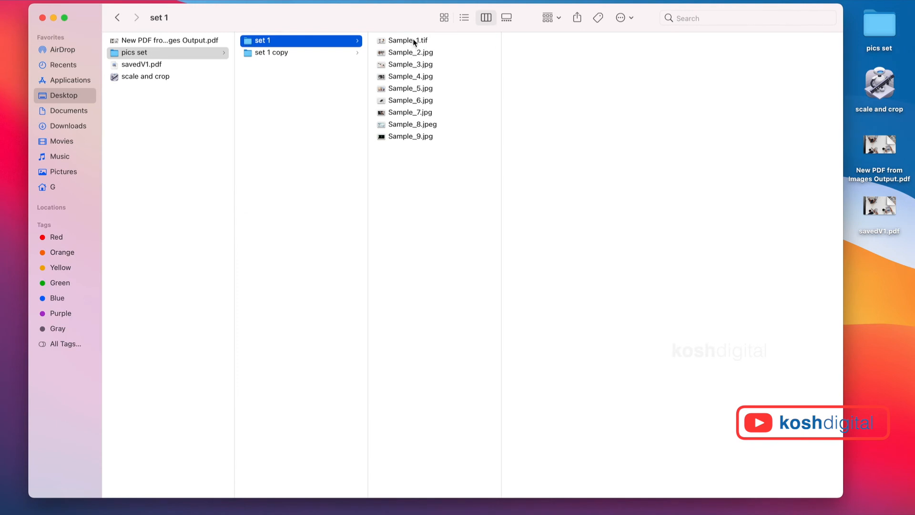
# Run the resize900x600 Quick Action on Sample_7.jpg from its context menu
pyautogui.click(412, 53)
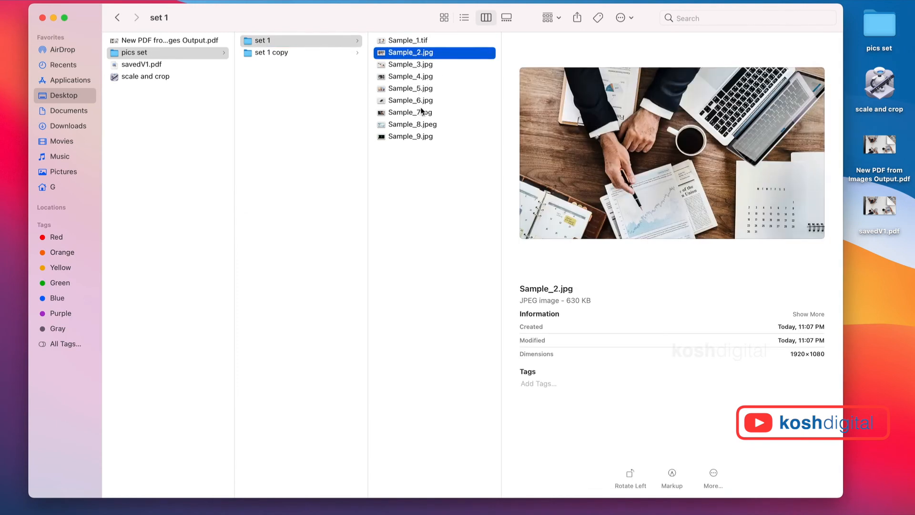
pyautogui.rightClick(410, 112)
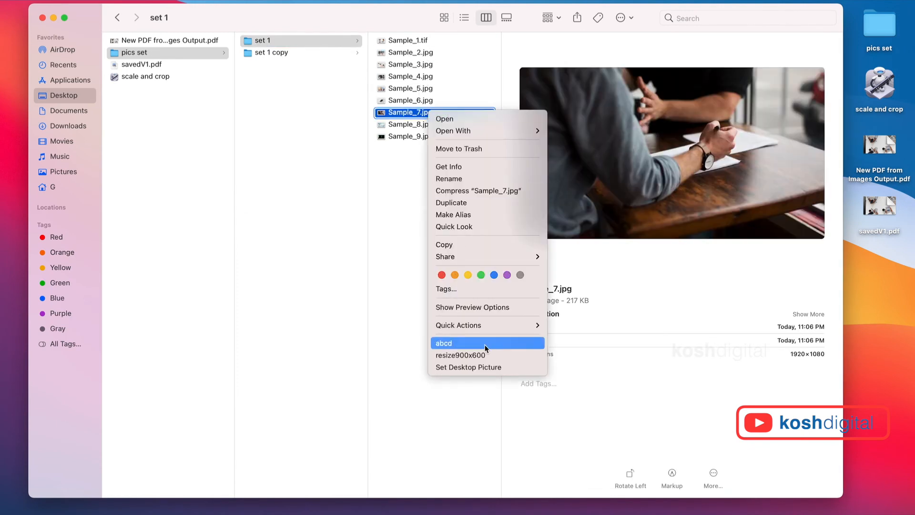
pyautogui.moveTo(487, 354)
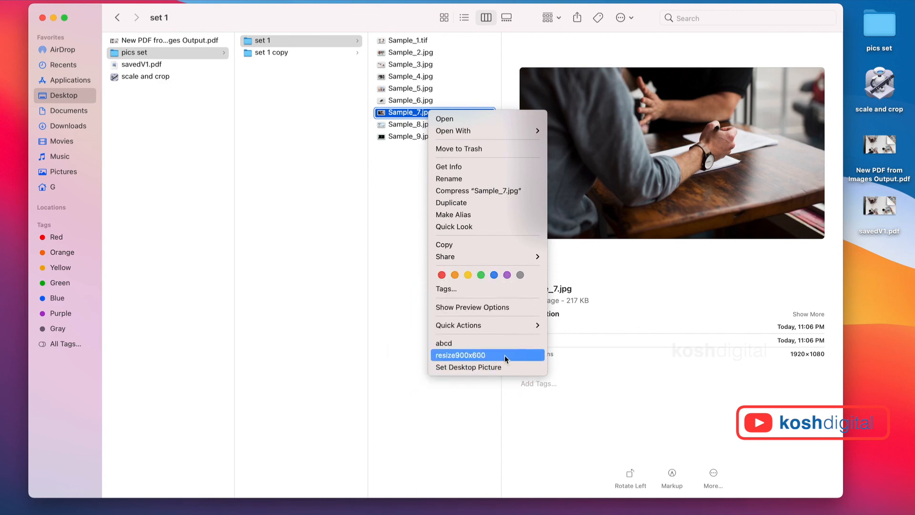
pyautogui.click(460, 355)
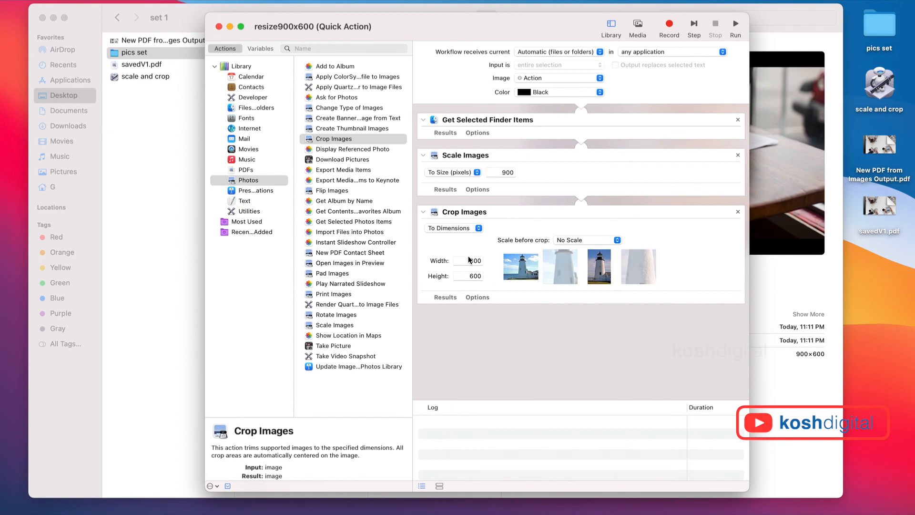
pyautogui.moveTo(364, 175)
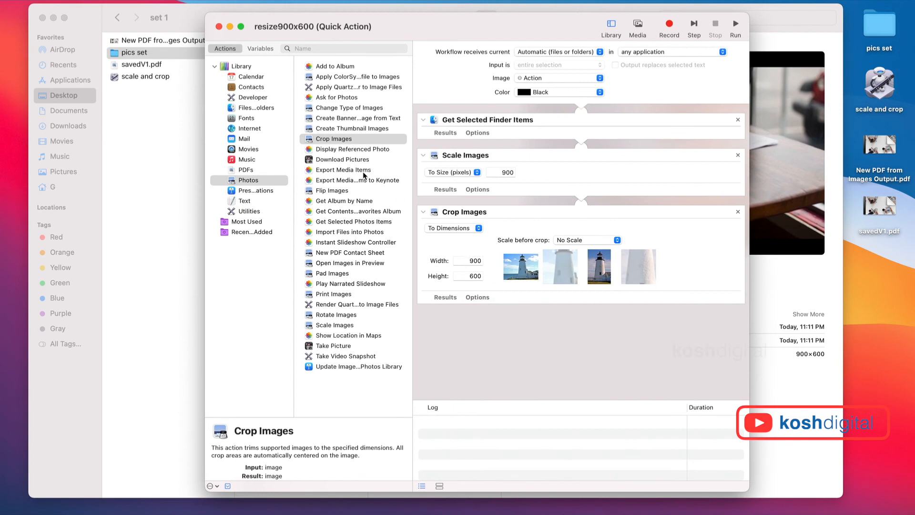
# Add Compress Images in PDF Documents with its Compression set to JPEG
pyautogui.click(246, 169)
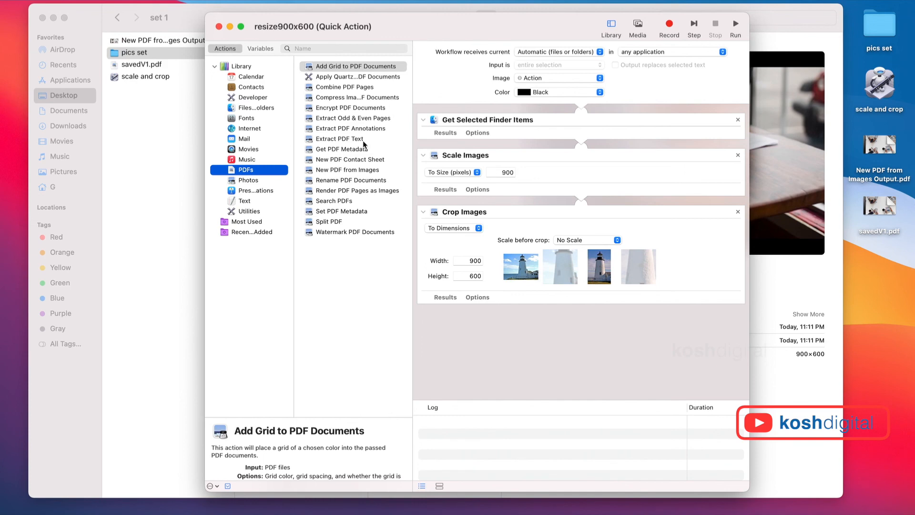
pyautogui.click(352, 97)
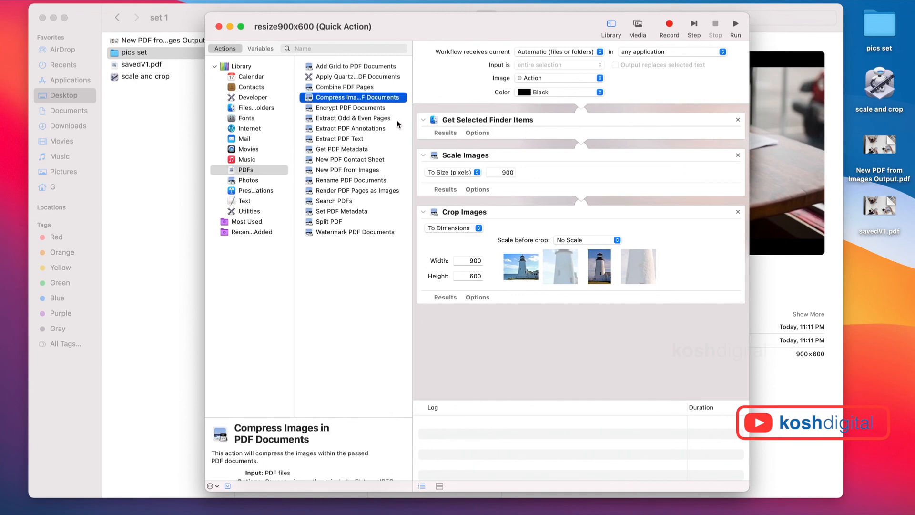
pyautogui.doubleClick(352, 98)
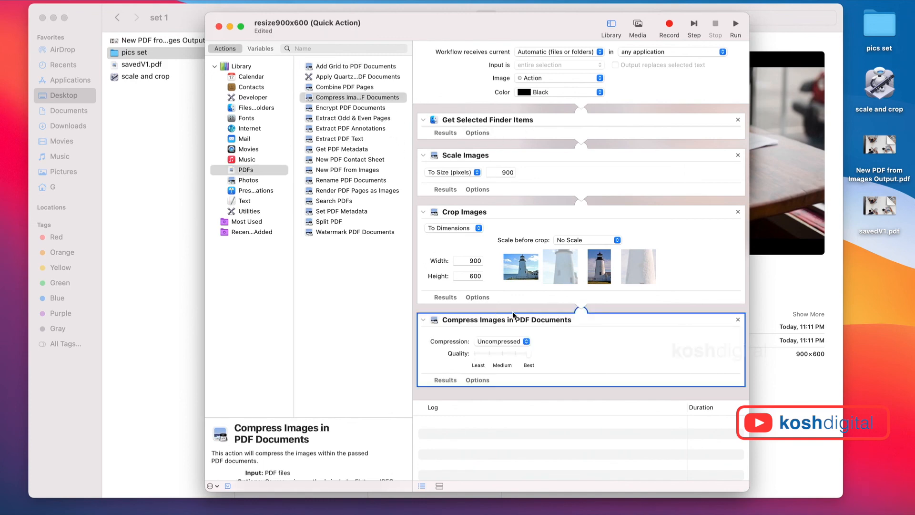
pyautogui.click(500, 342)
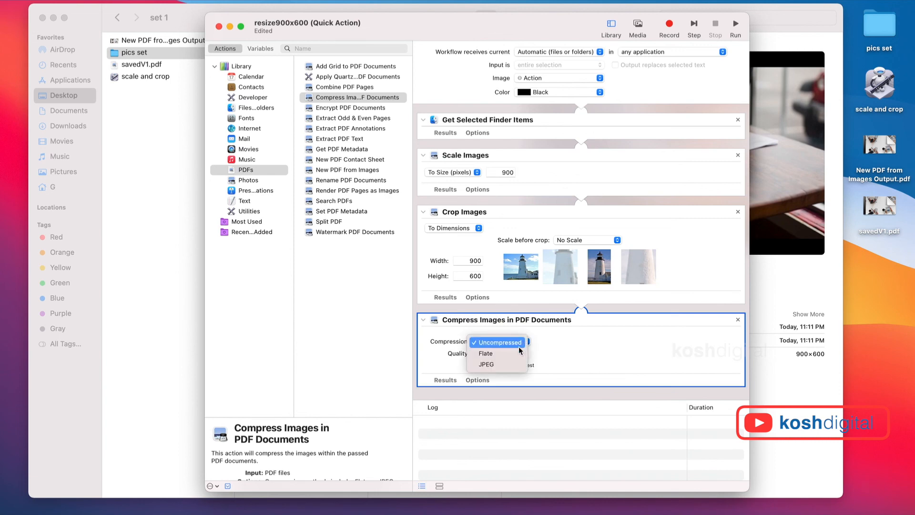
pyautogui.click(485, 364)
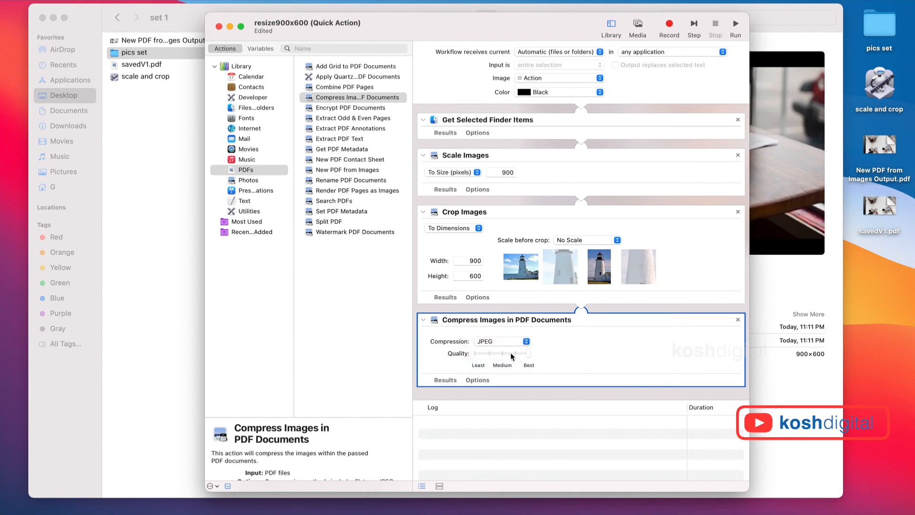
pyautogui.click(344, 86)
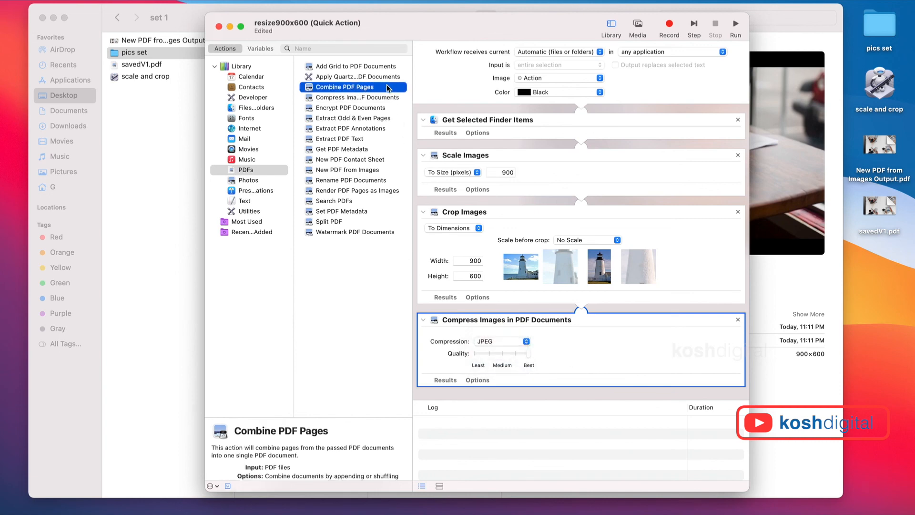
# Browse the Internet, PDFs and Text library categories, then show the Utilities actions
pyautogui.click(351, 180)
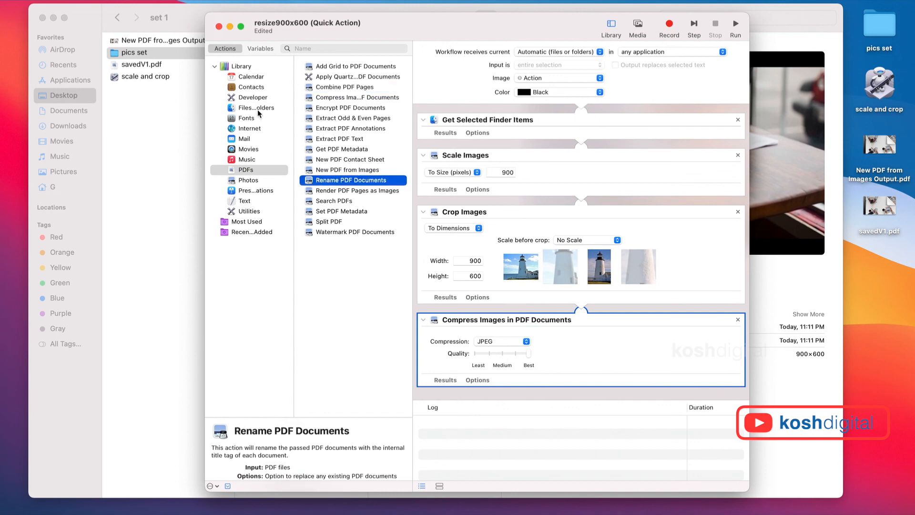
pyautogui.moveTo(254, 134)
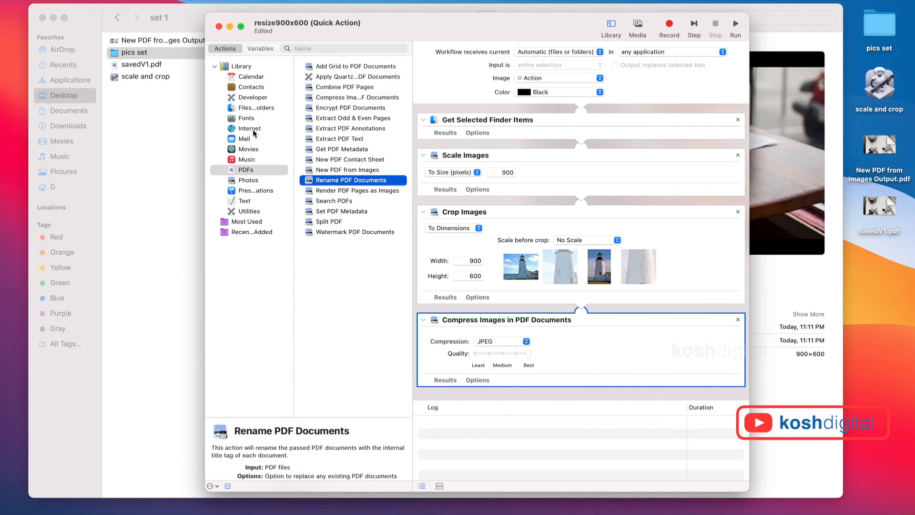
pyautogui.click(248, 128)
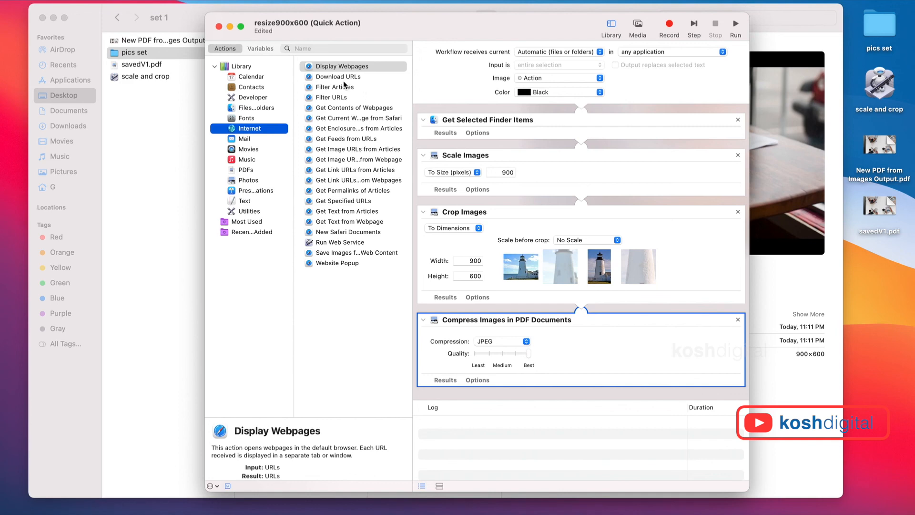
pyautogui.click(244, 139)
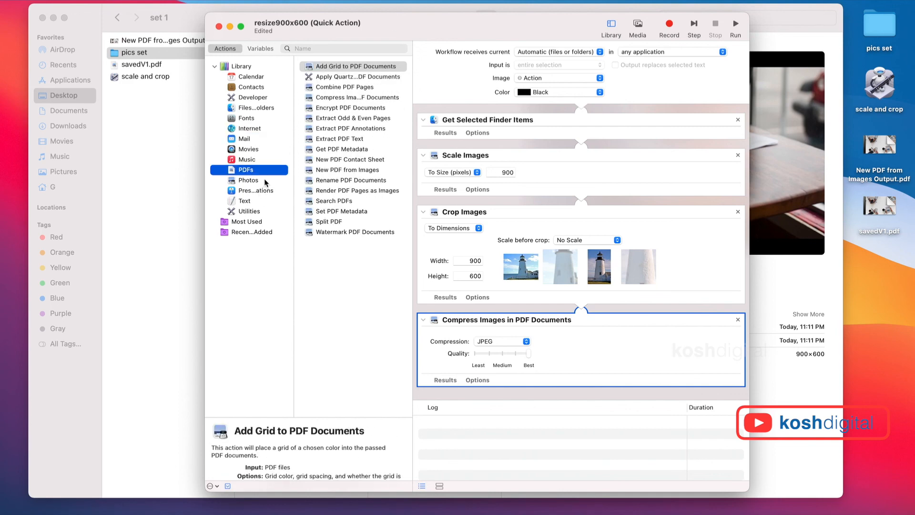
pyautogui.click(240, 201)
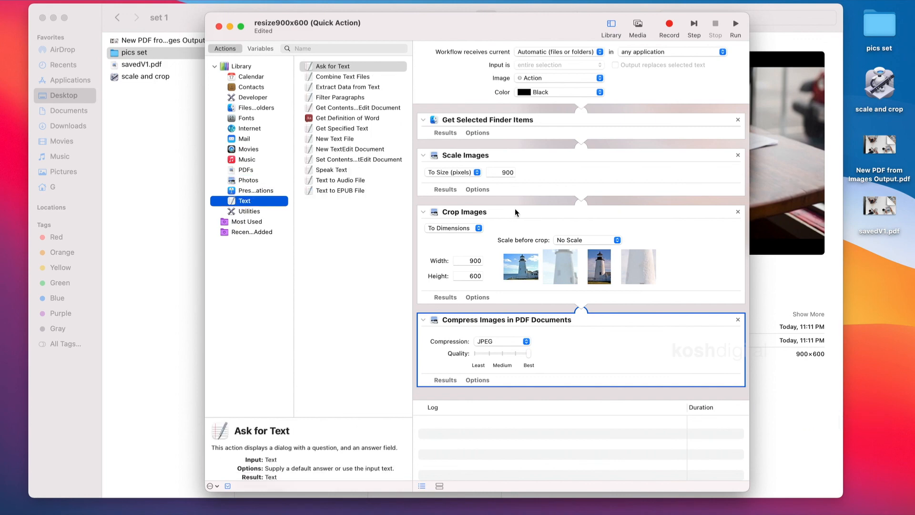
pyautogui.moveTo(344, 66)
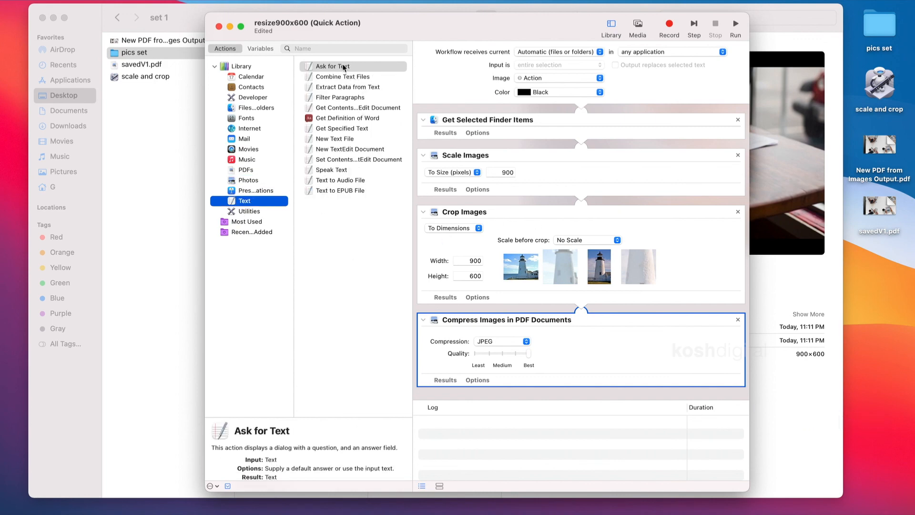
pyautogui.moveTo(310, 217)
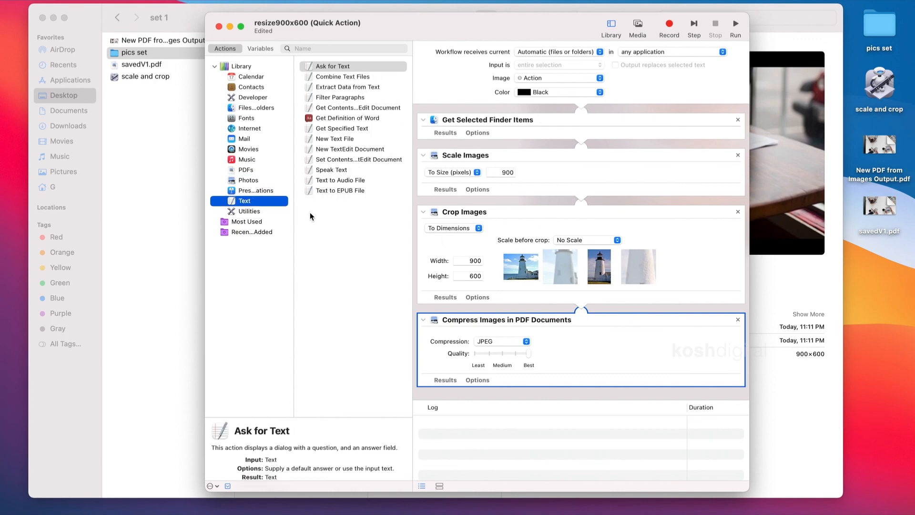
pyautogui.click(248, 211)
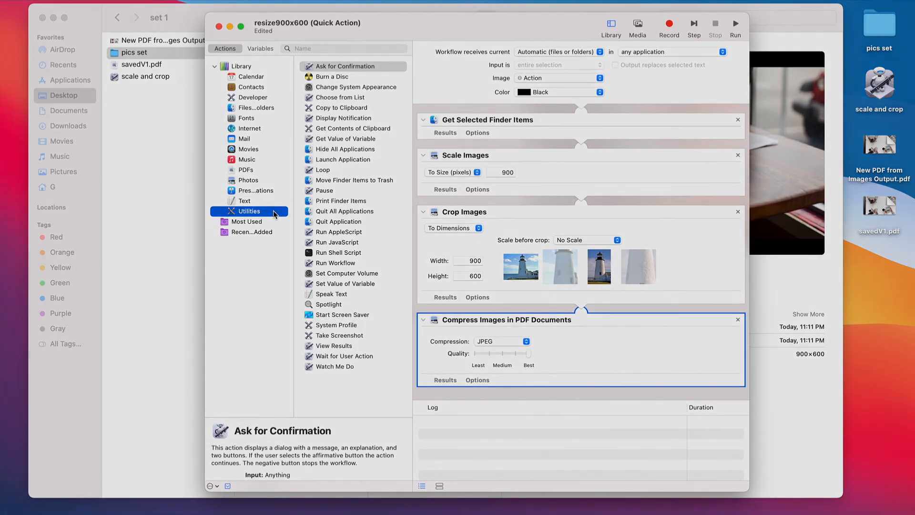